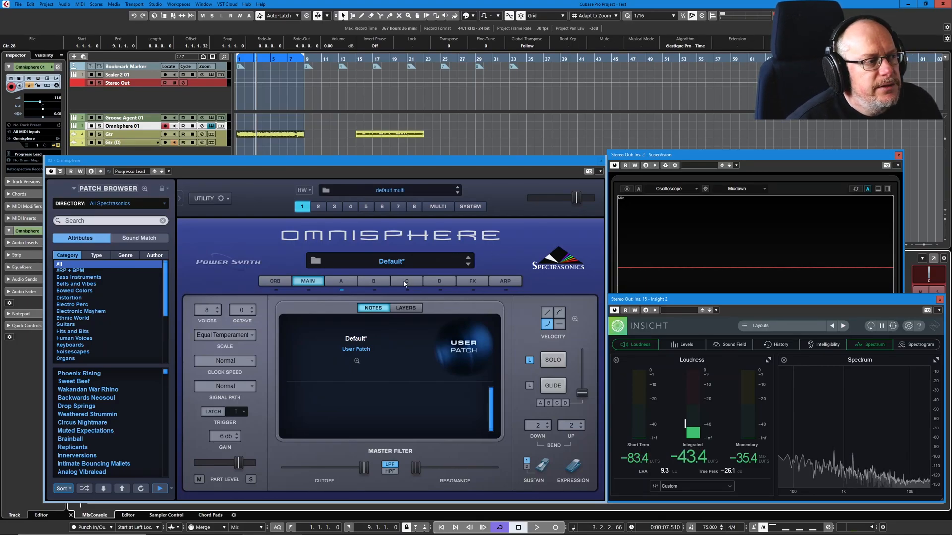
# Show Layer A's Oscillator Zoom on the Waveshaper (WS) page
pyautogui.click(340, 281)
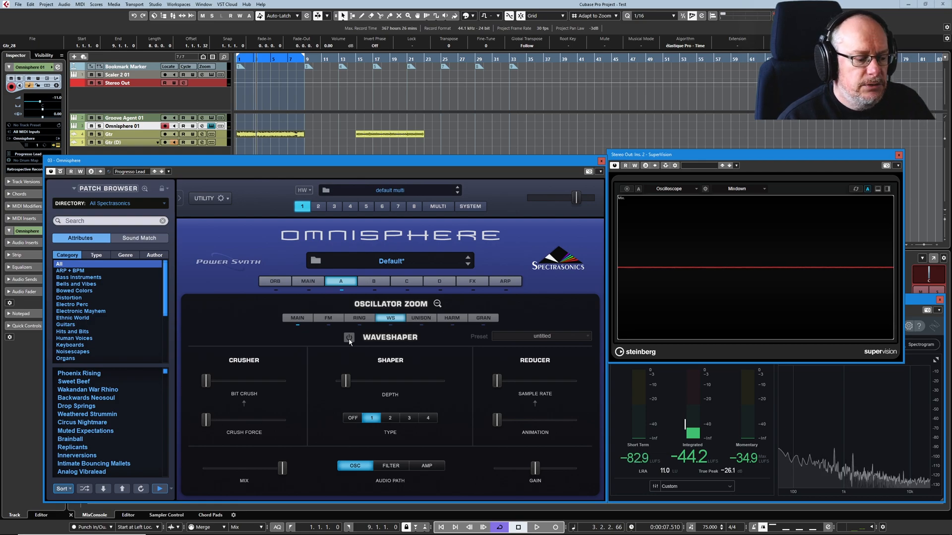
# Power the Waveshaper on with Shaper type OFF, bypassing it briefly to compare the sound
pyautogui.click(349, 337)
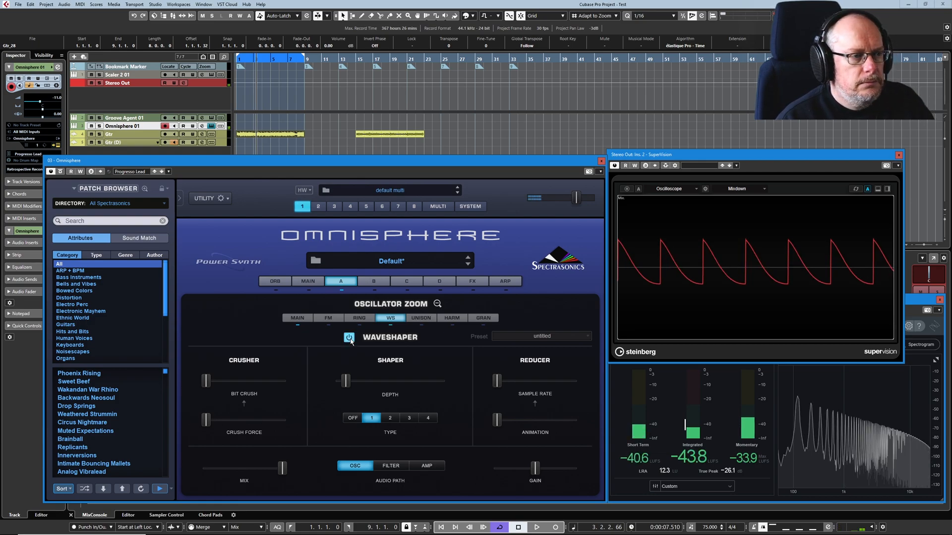
pyautogui.click(349, 338)
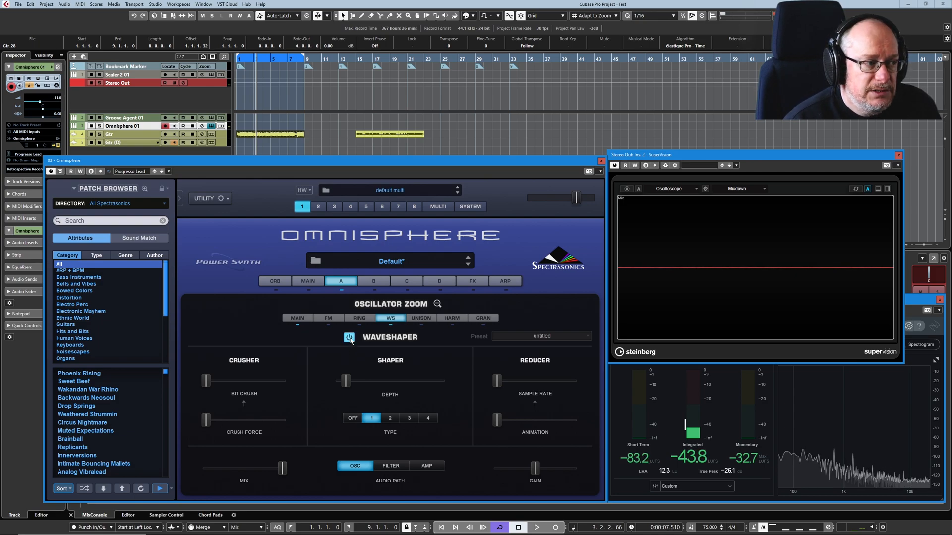
pyautogui.moveTo(392, 374)
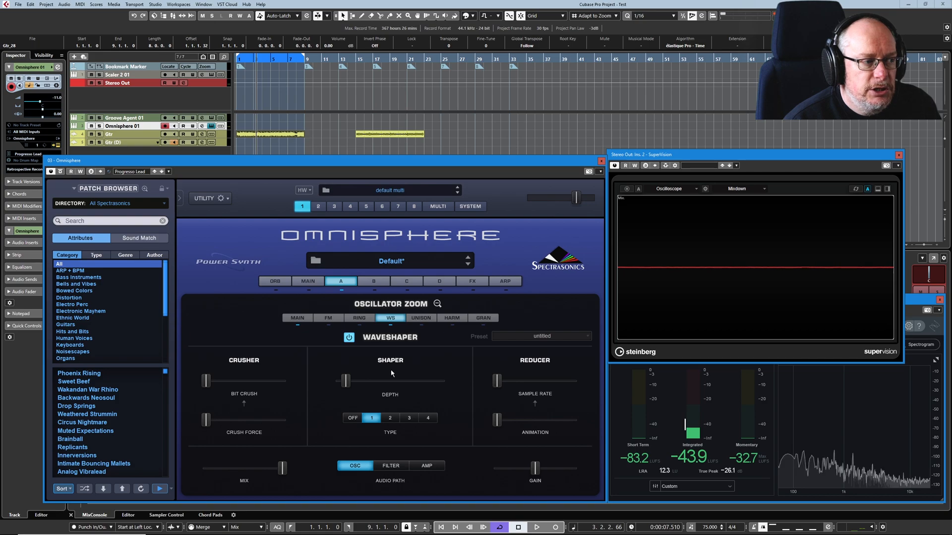
pyautogui.click(353, 417)
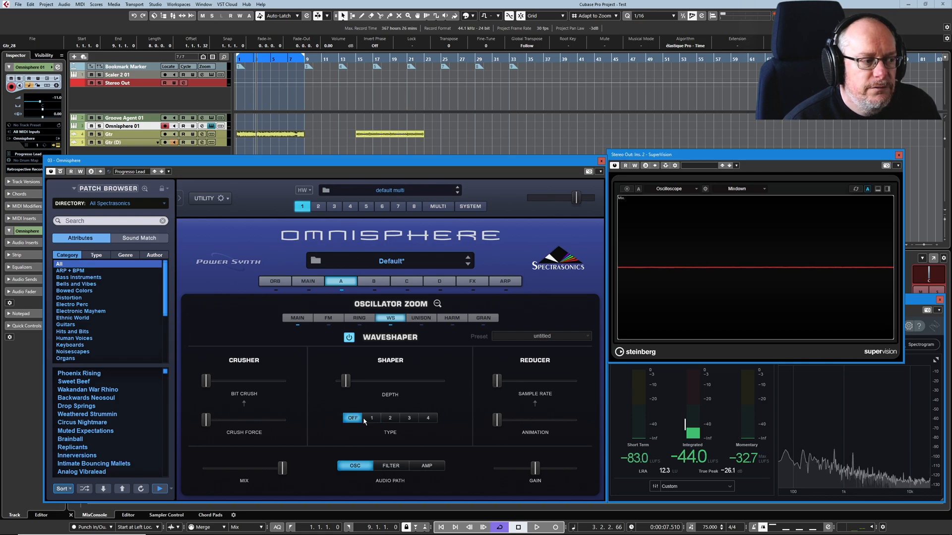
pyautogui.moveTo(346, 381); pyautogui.dragTo(340, 381)
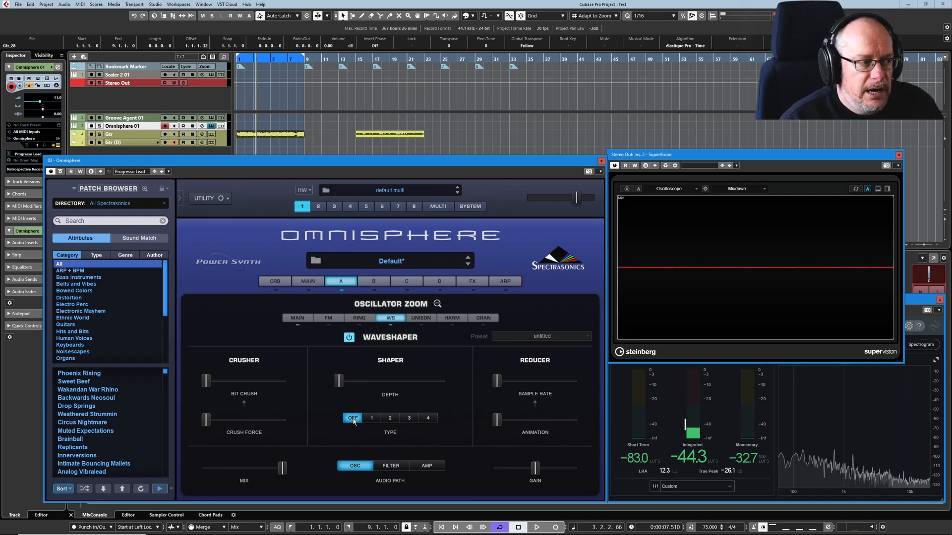
pyautogui.click(349, 337)
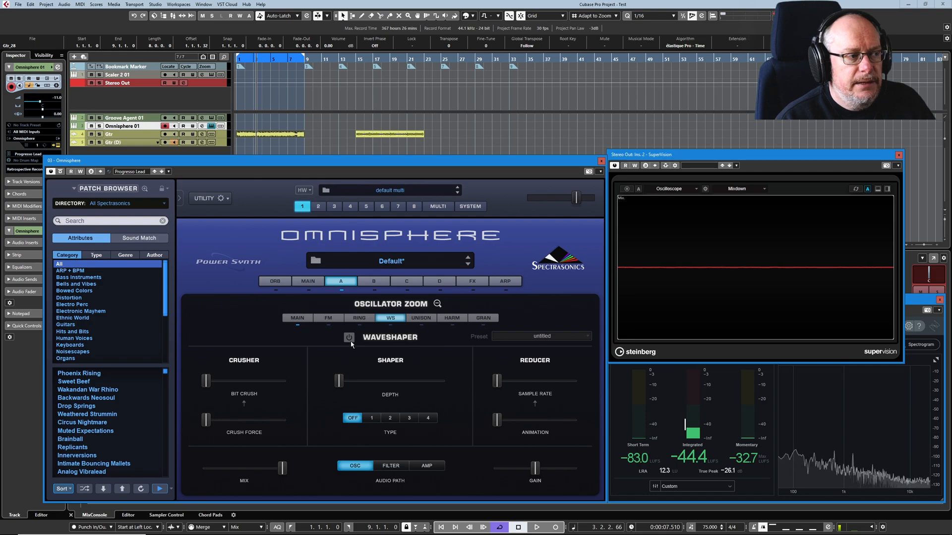
pyautogui.click(348, 338)
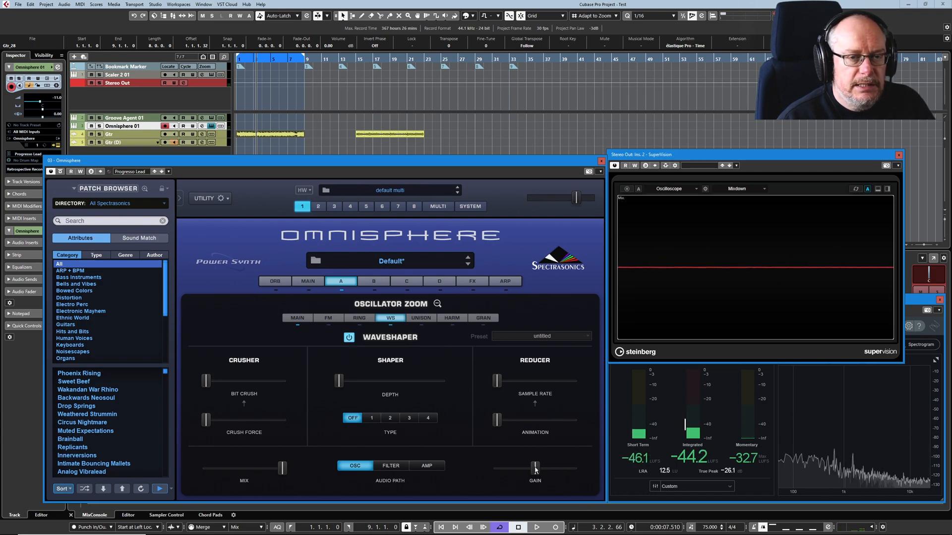
# Raise the Waveshaper GAIN slider close to its maximum
pyautogui.moveTo(535, 467); pyautogui.dragTo(534, 464)
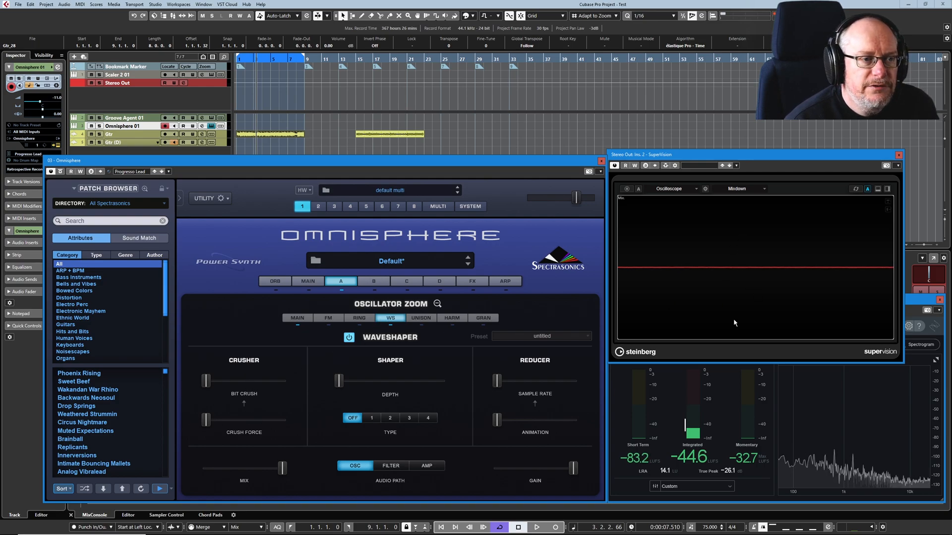
pyautogui.moveTo(782, 266)
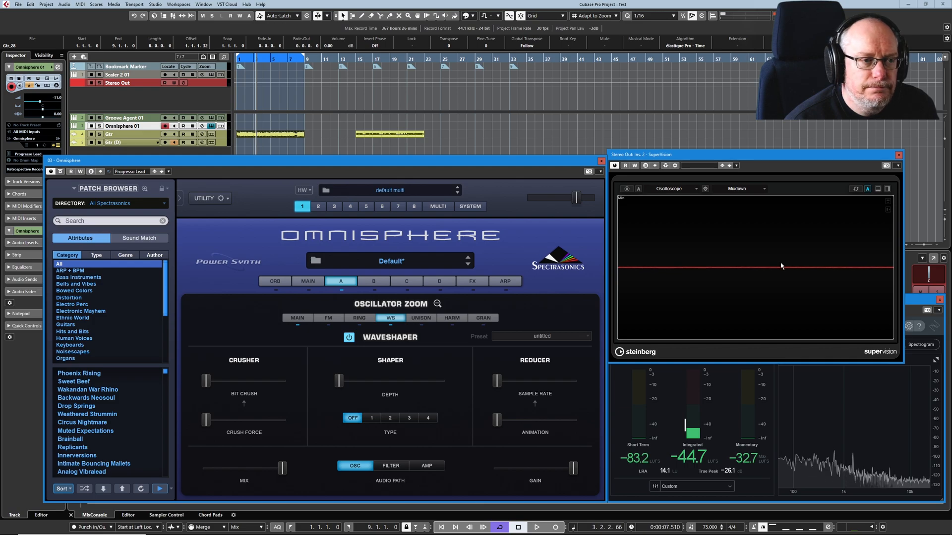
pyautogui.moveTo(665, 262)
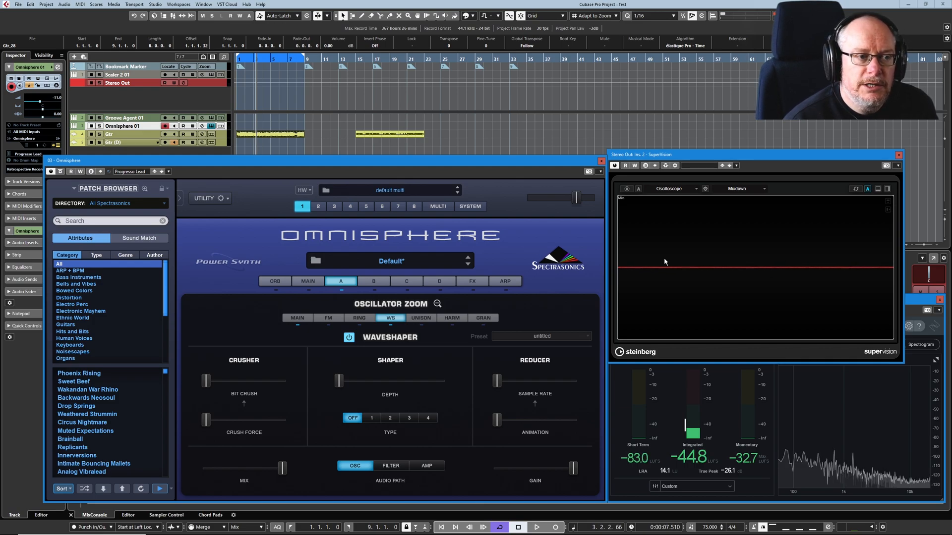
pyautogui.moveTo(861, 265)
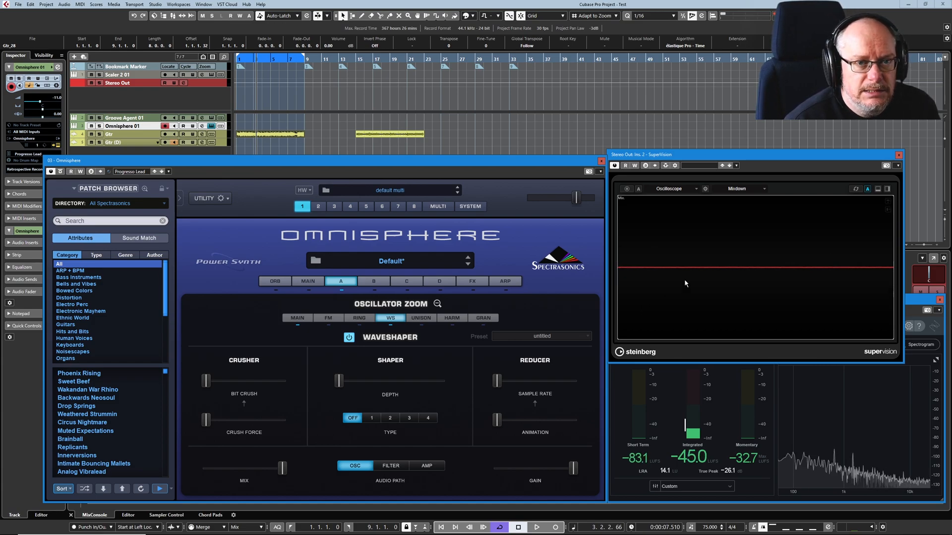
pyautogui.moveTo(708, 270)
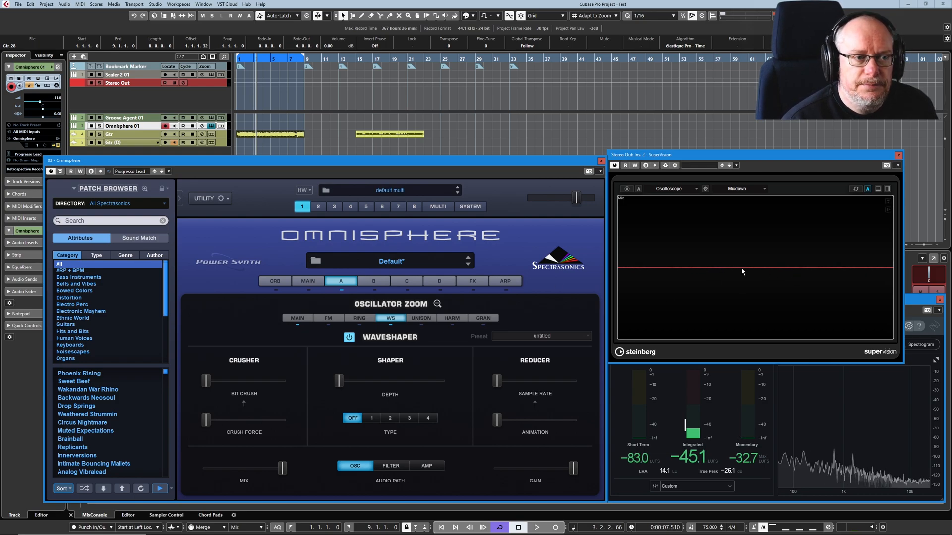
pyautogui.moveTo(726, 246)
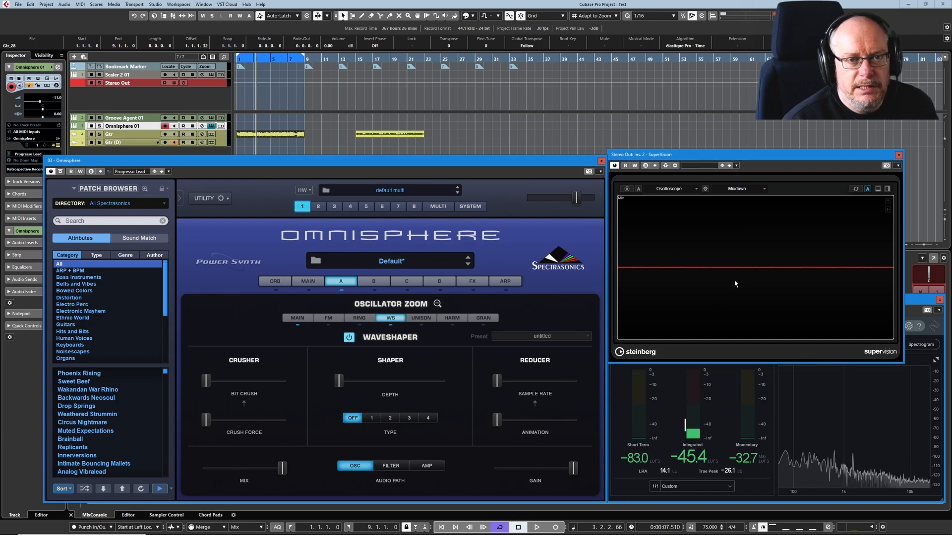
pyautogui.moveTo(729, 271)
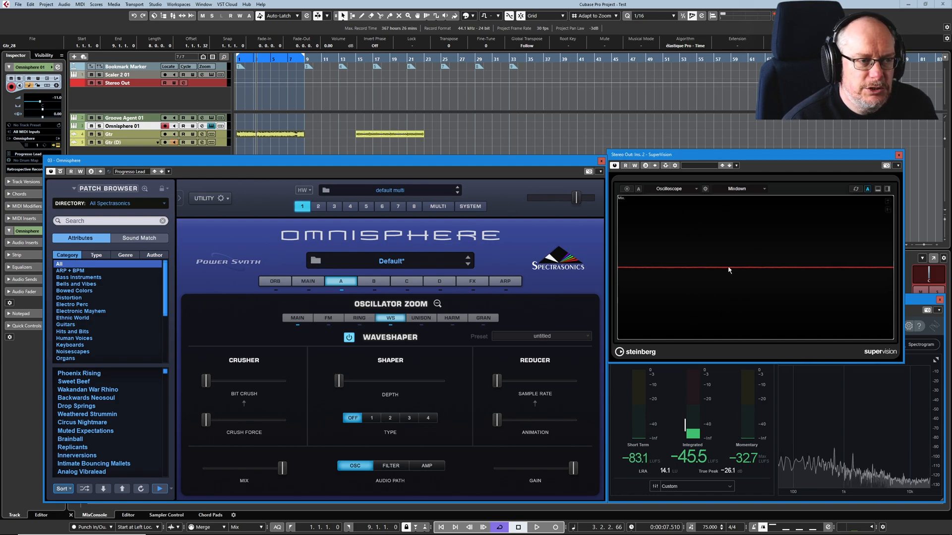
pyautogui.moveTo(738, 274)
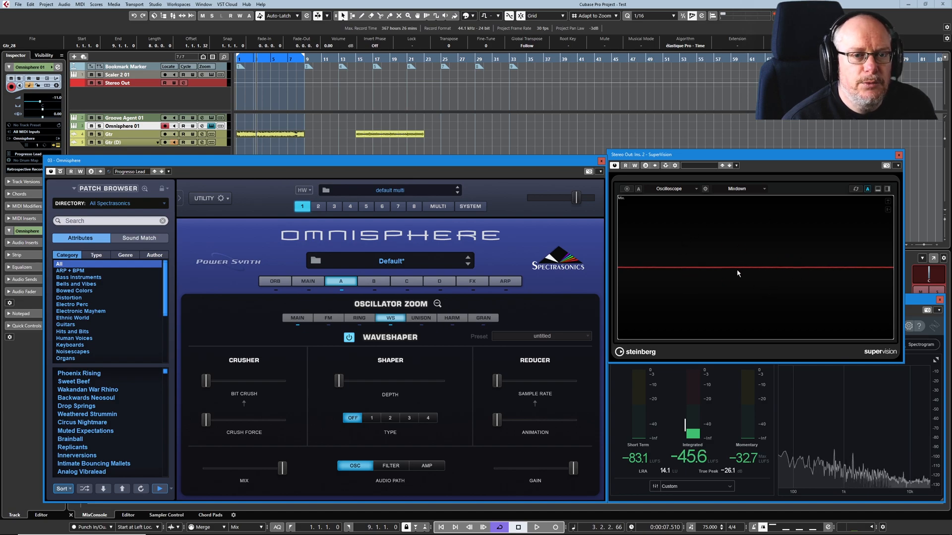
pyautogui.moveTo(710, 256)
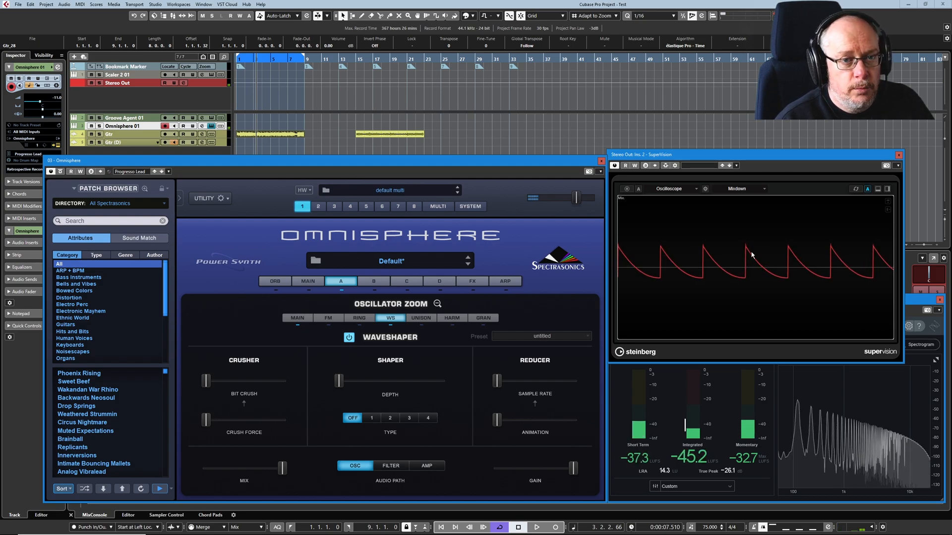
# Bring the Crusher Bit Crush up to about halfway for a stepped oscilloscope waveform
pyautogui.moveTo(210, 381); pyautogui.dragTo(209, 380)
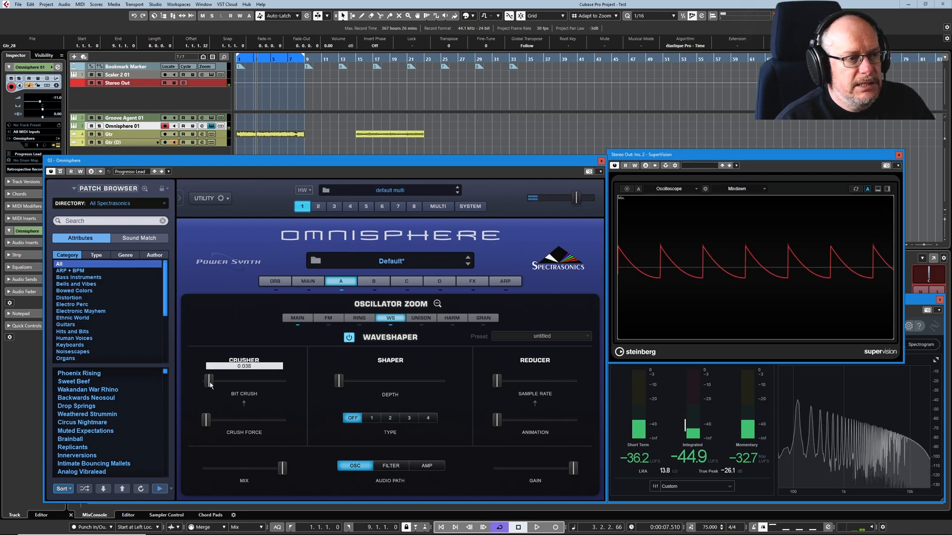
pyautogui.moveTo(208, 381); pyautogui.dragTo(236, 381)
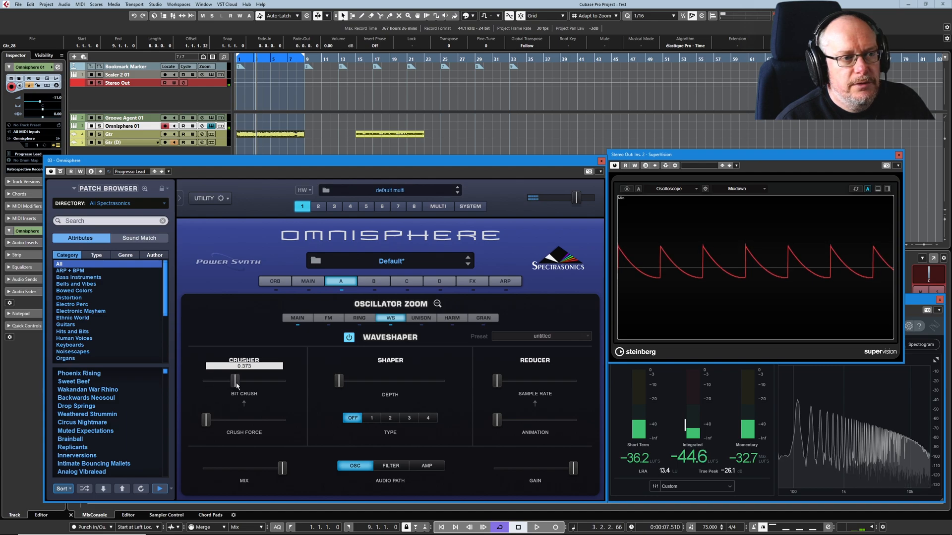
pyautogui.moveTo(236, 381); pyautogui.dragTo(254, 381)
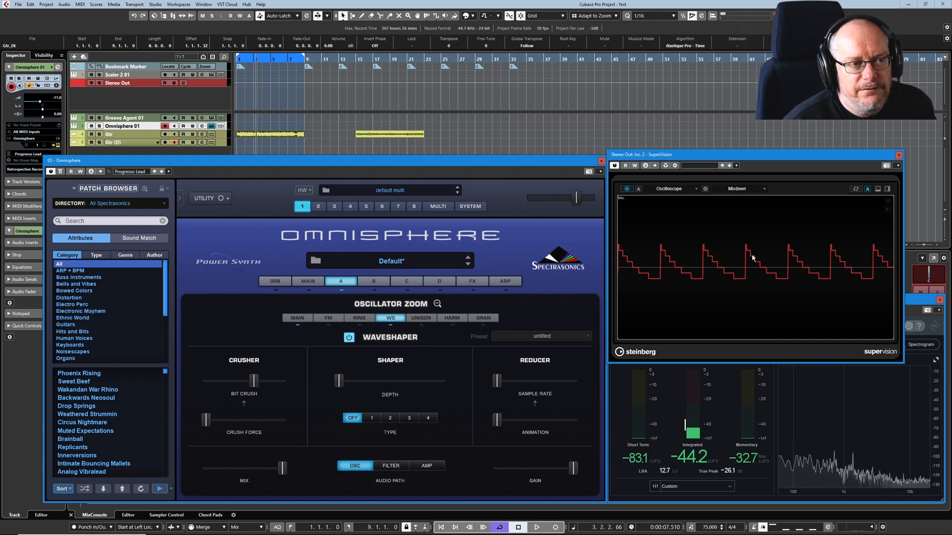
pyautogui.moveTo(756, 248)
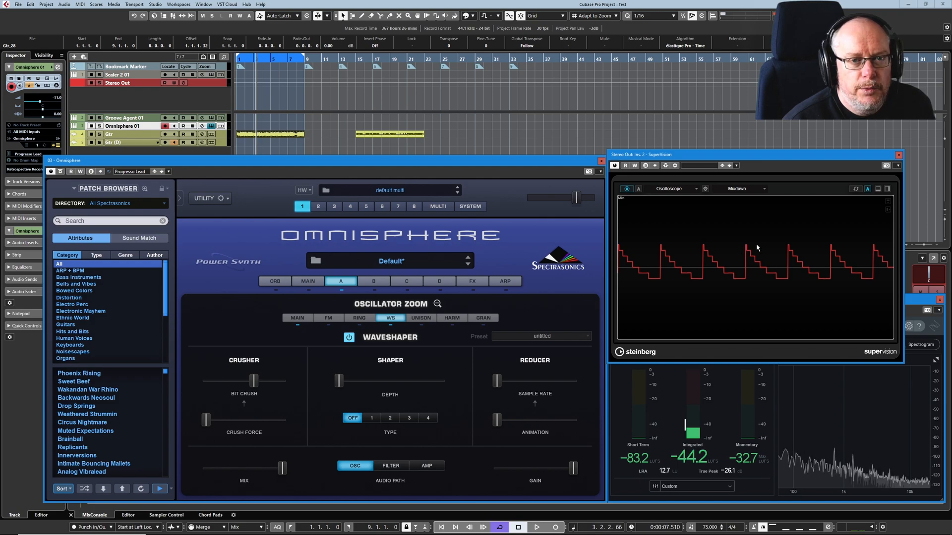
pyautogui.moveTo(775, 273)
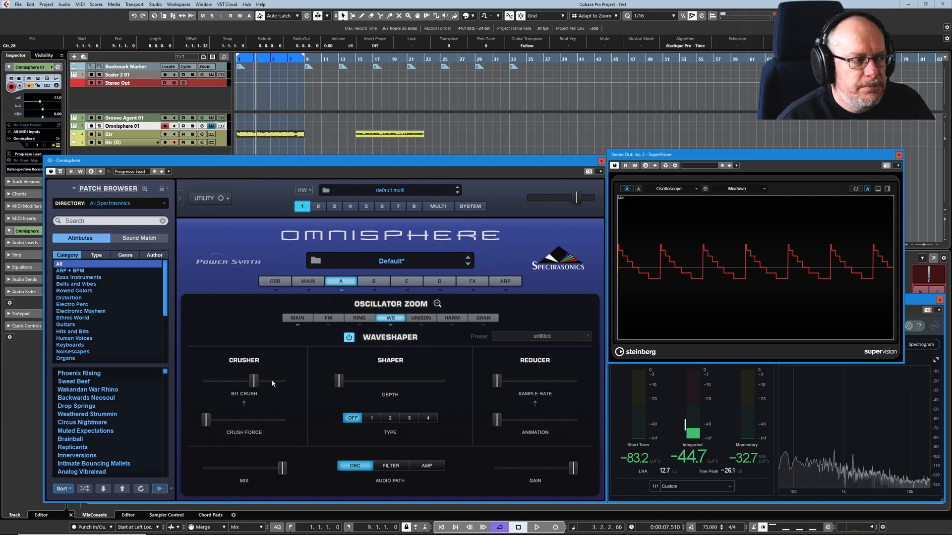
pyautogui.moveTo(203, 360)
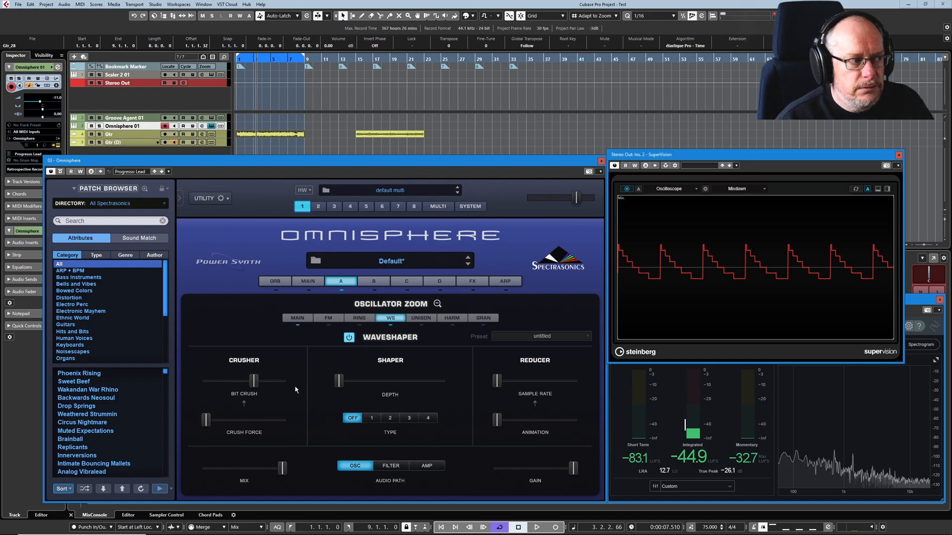
# Sweep Bit Crush up to about 0.9 and down to 0.26, settling near 0.6
pyautogui.moveTo(253, 381); pyautogui.dragTo(256, 380)
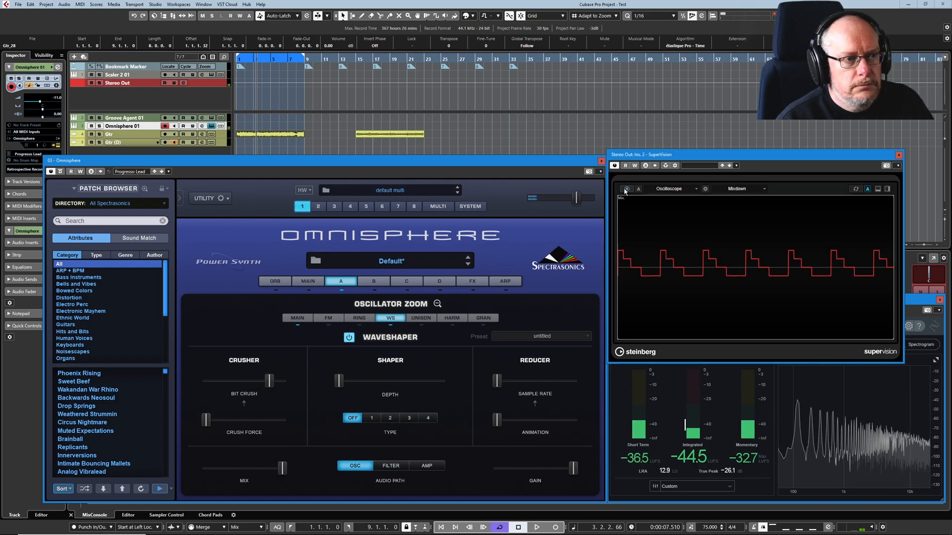
pyautogui.moveTo(263, 380); pyautogui.dragTo(280, 381)
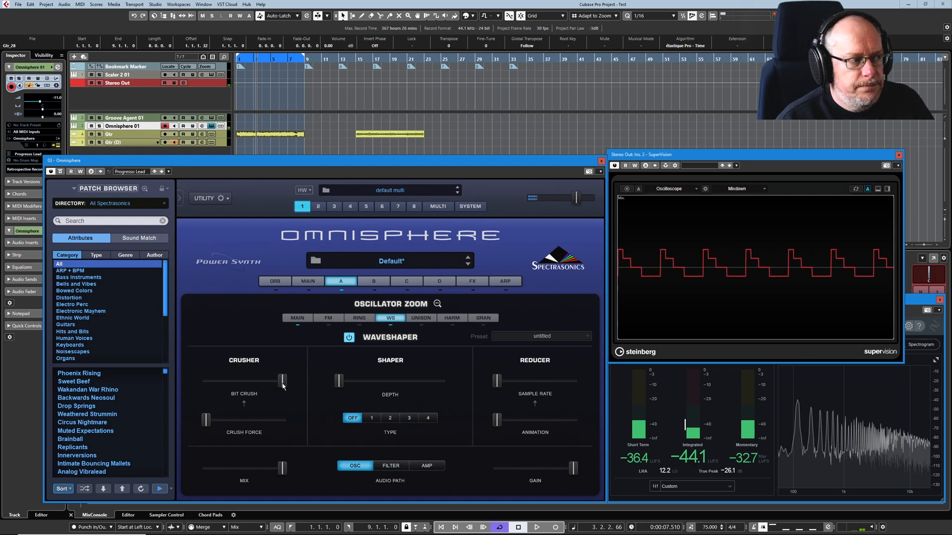
pyautogui.moveTo(283, 381); pyautogui.dragTo(274, 386)
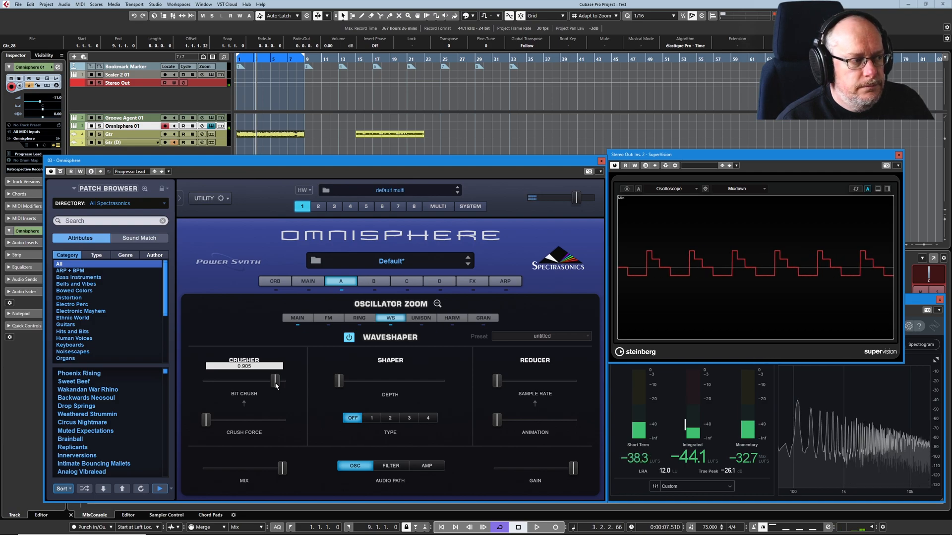
pyautogui.moveTo(275, 380); pyautogui.dragTo(226, 381)
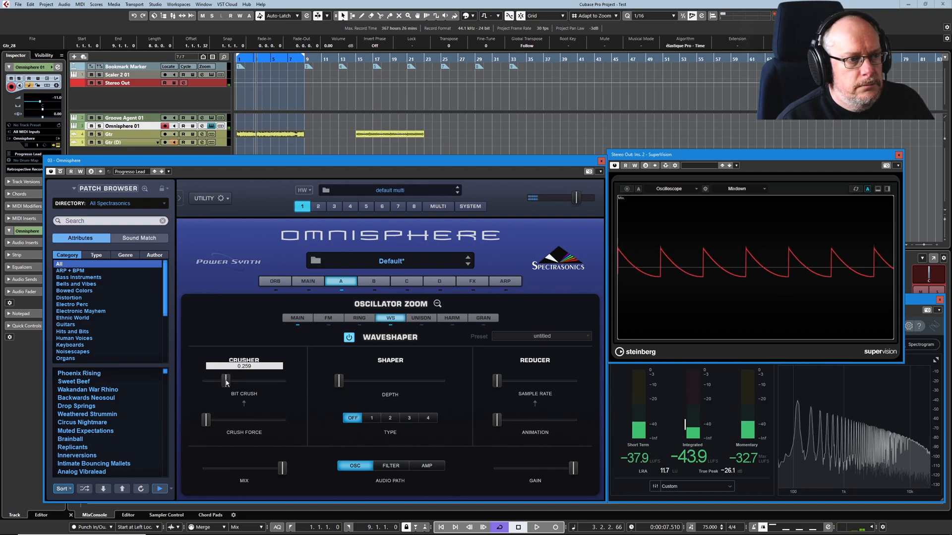
pyautogui.moveTo(227, 380); pyautogui.dragTo(254, 379)
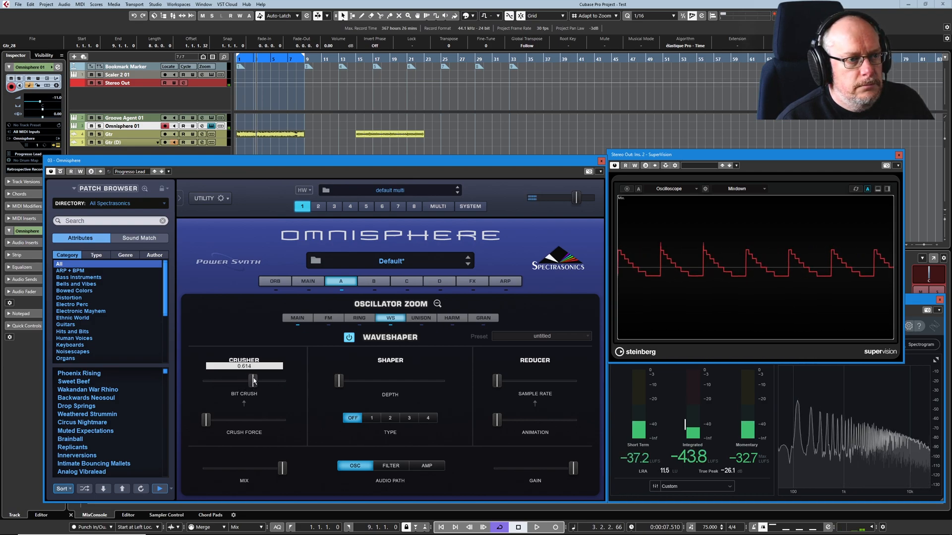
pyautogui.moveTo(251, 380); pyautogui.dragTo(255, 381)
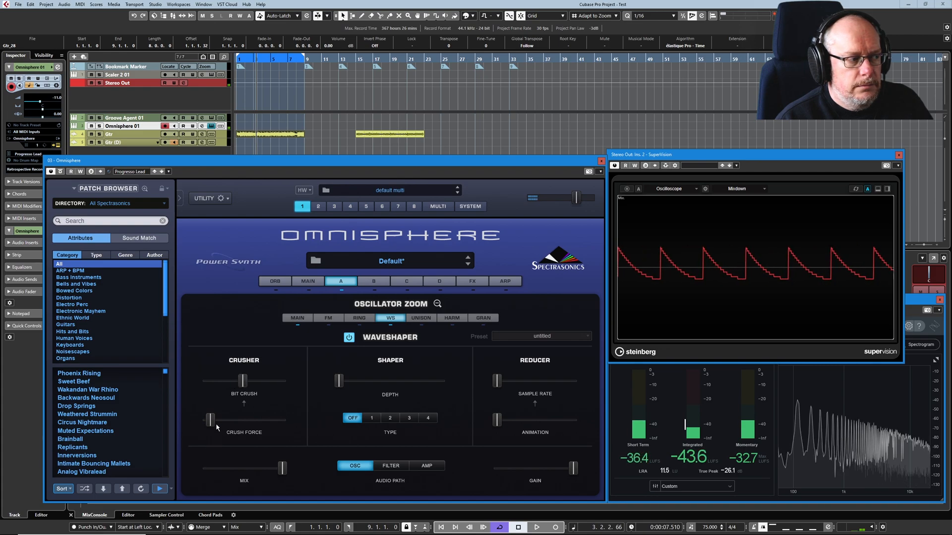
# Sweep Crush Force between about 0.36 and maximum, leaving it around halfway
pyautogui.moveTo(209, 421); pyautogui.dragTo(252, 422)
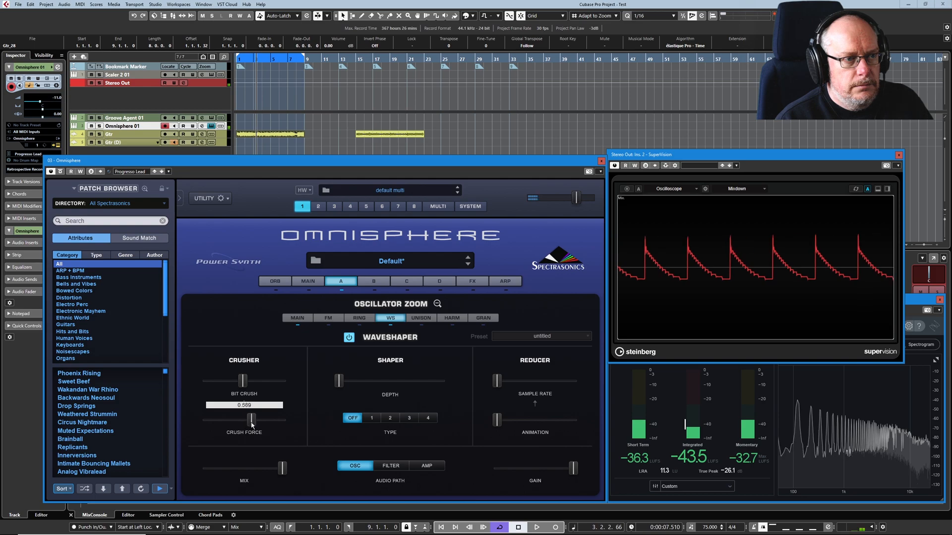
pyautogui.moveTo(252, 418); pyautogui.dragTo(280, 418)
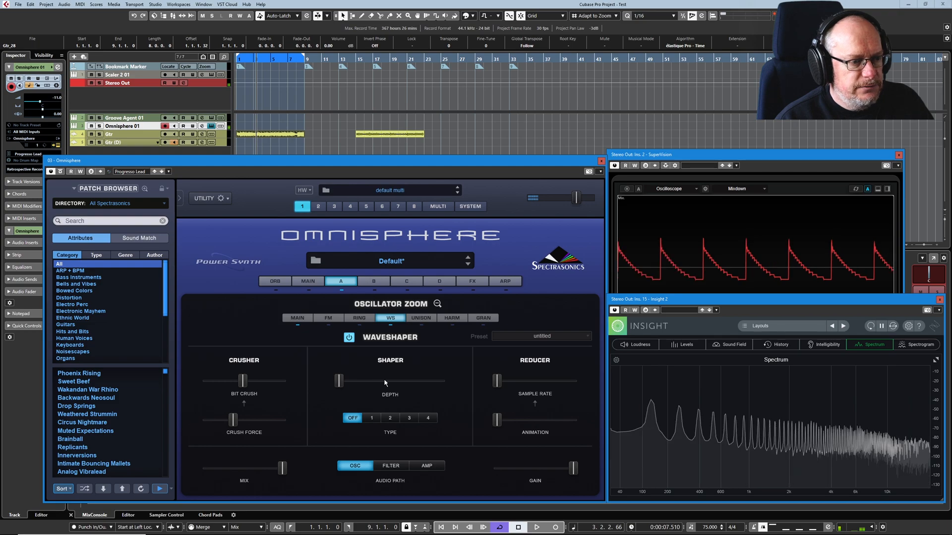
pyautogui.moveTo(232, 419); pyautogui.dragTo(236, 419)
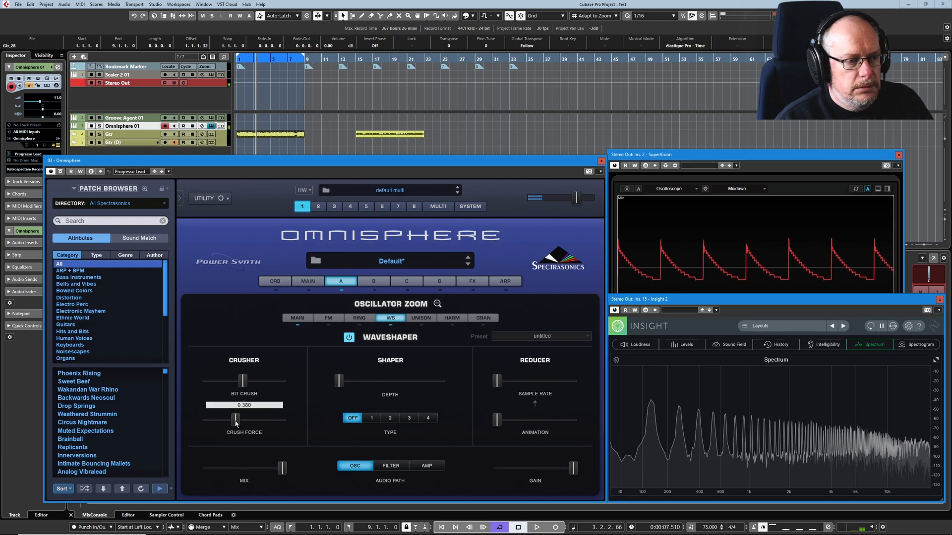
pyautogui.moveTo(236, 419); pyautogui.dragTo(281, 419)
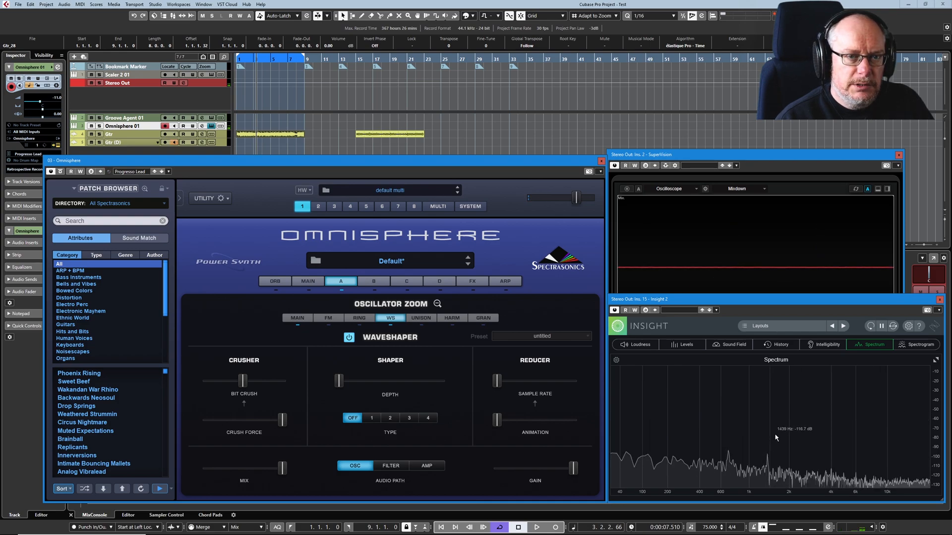
pyautogui.moveTo(242, 381); pyautogui.dragTo(280, 381)
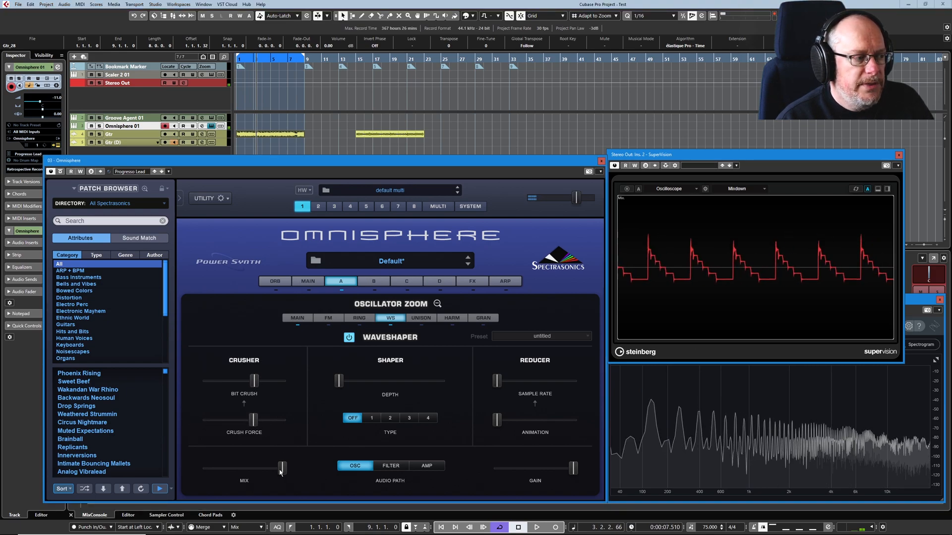
# Pull the Crusher Mix down to minimum and nudge Crush Force slightly higher
pyautogui.moveTo(280, 468); pyautogui.dragTo(232, 468)
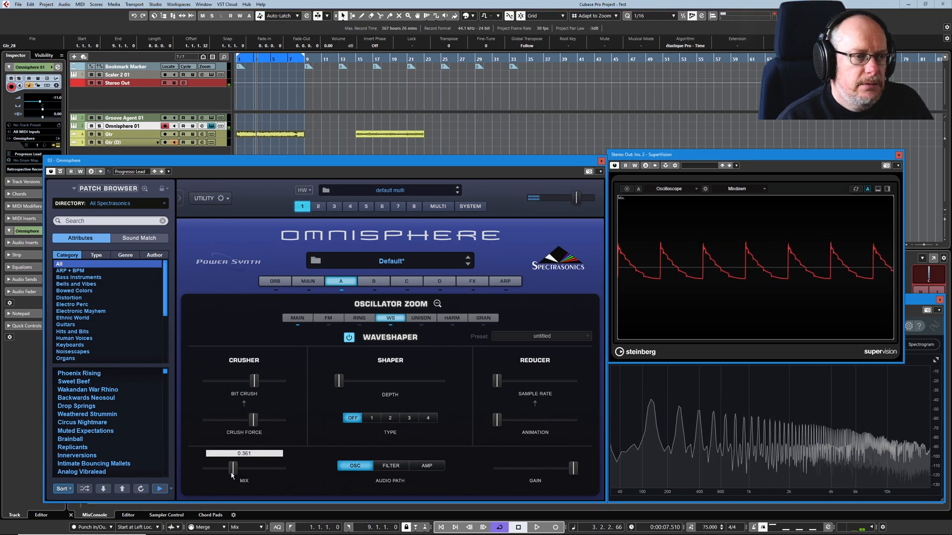
pyautogui.moveTo(244, 469); pyautogui.dragTo(226, 469)
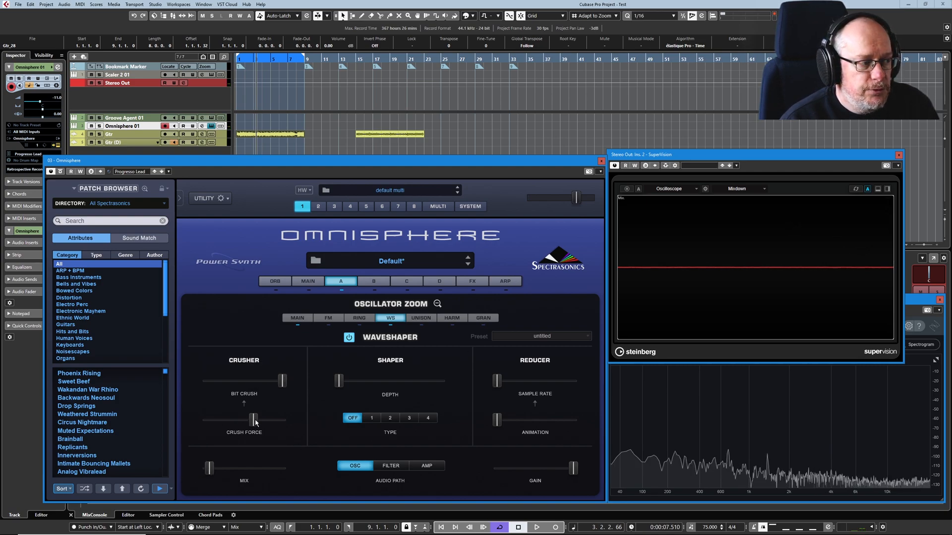
pyautogui.moveTo(252, 421); pyautogui.dragTo(270, 421)
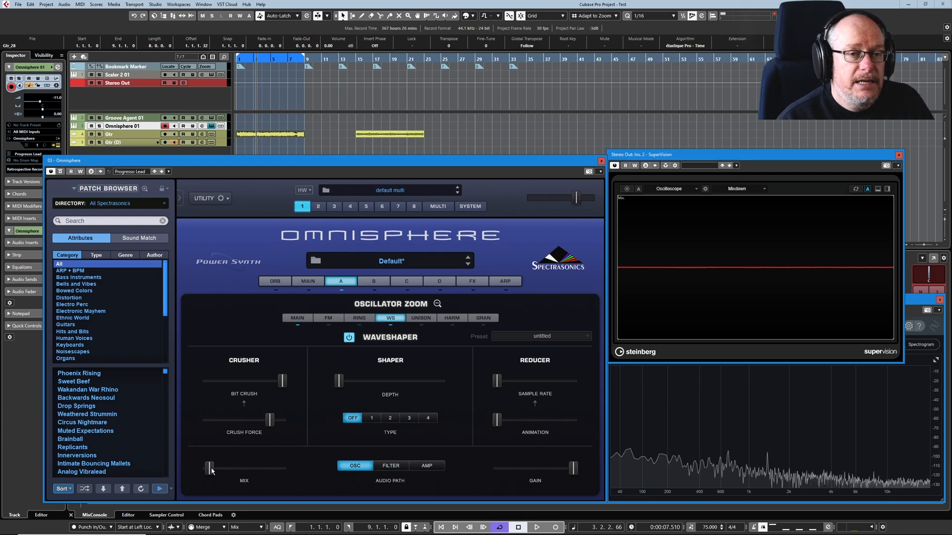
# Return the Crusher Mix to full with bit crush and crush force at minimum
pyautogui.moveTo(209, 468); pyautogui.dragTo(217, 468)
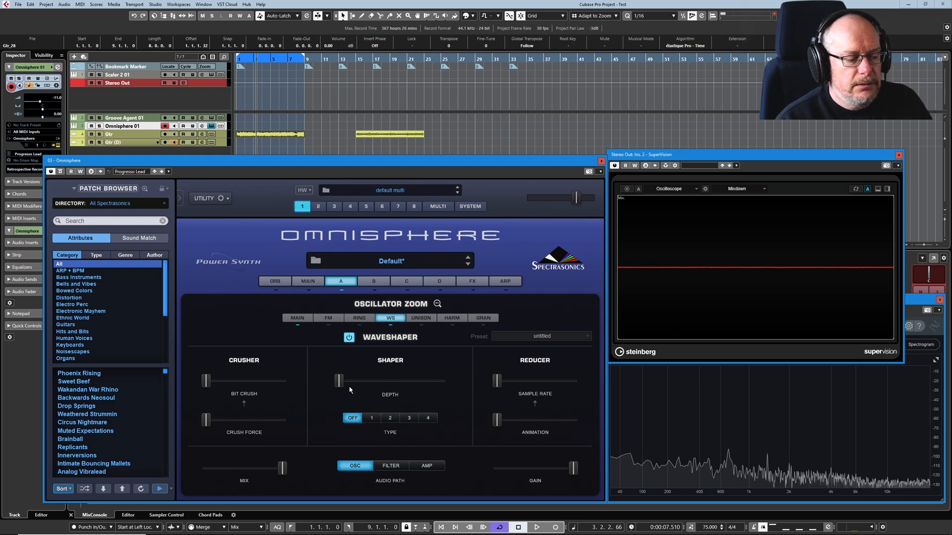
# Audition Shaper types 1 and 2 with the depth raised to about halfway
pyautogui.click(370, 418)
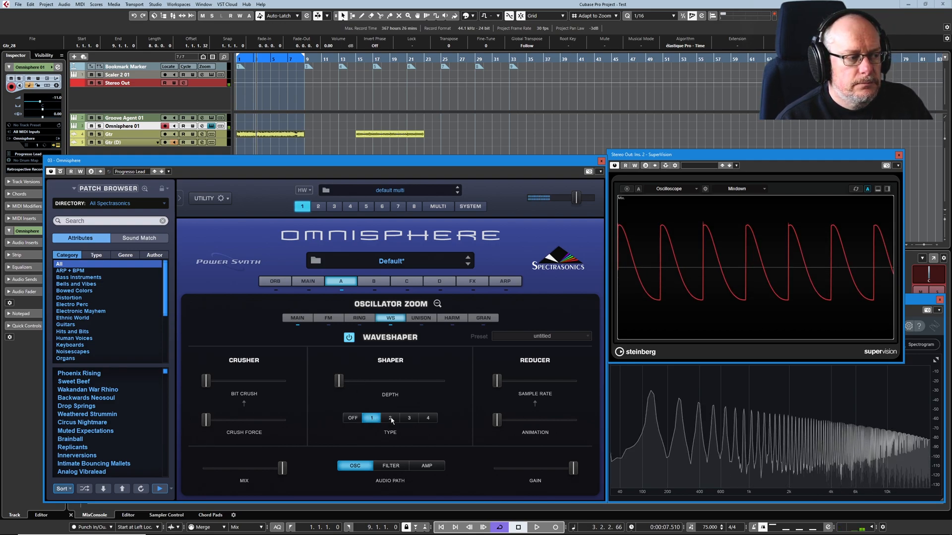
pyautogui.click(390, 417)
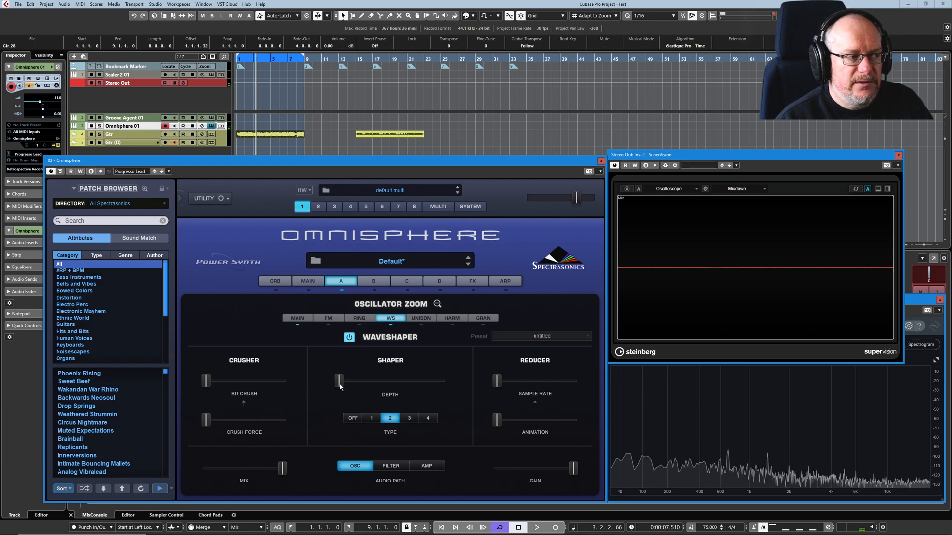
pyautogui.moveTo(339, 380); pyautogui.dragTo(363, 381)
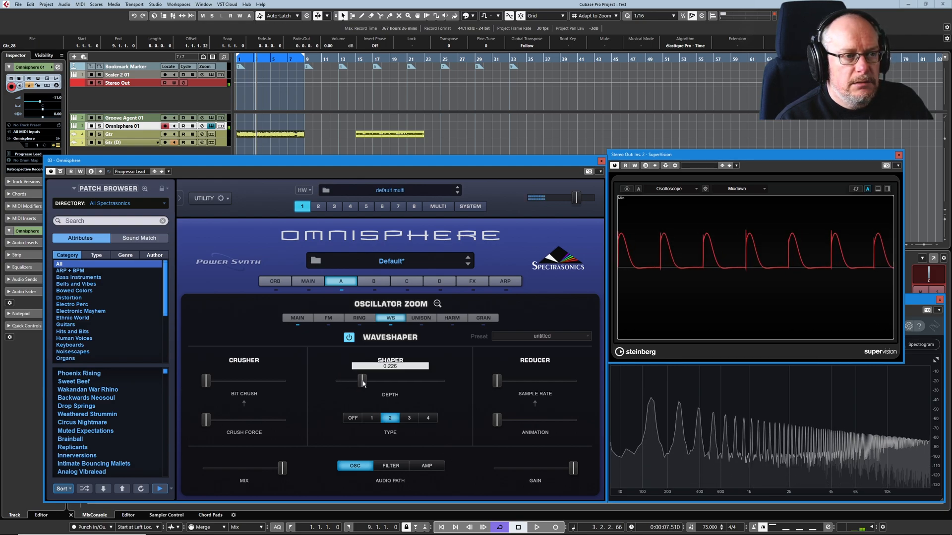
pyautogui.moveTo(363, 381); pyautogui.dragTo(389, 381)
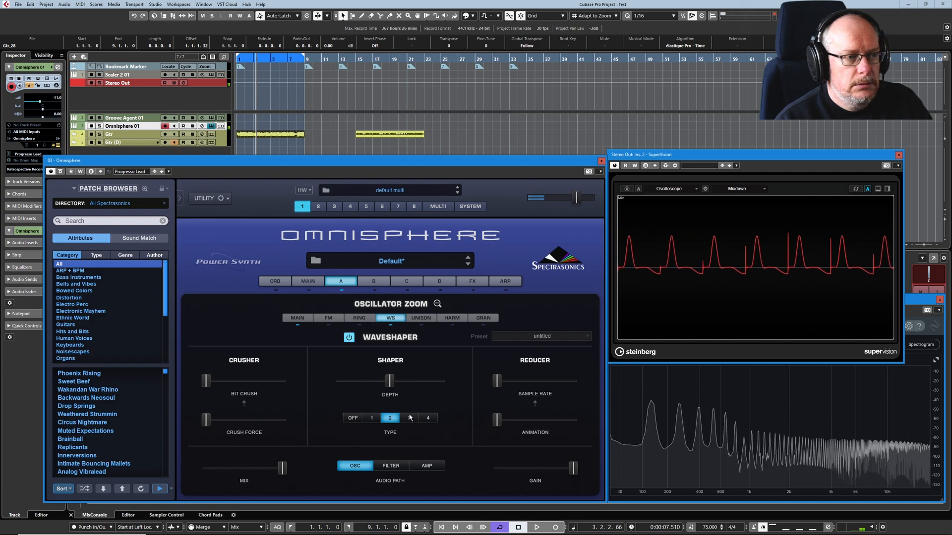
# Choose Shaper type 4 over type 3 and settle its depth near 0.6
pyautogui.click(428, 417)
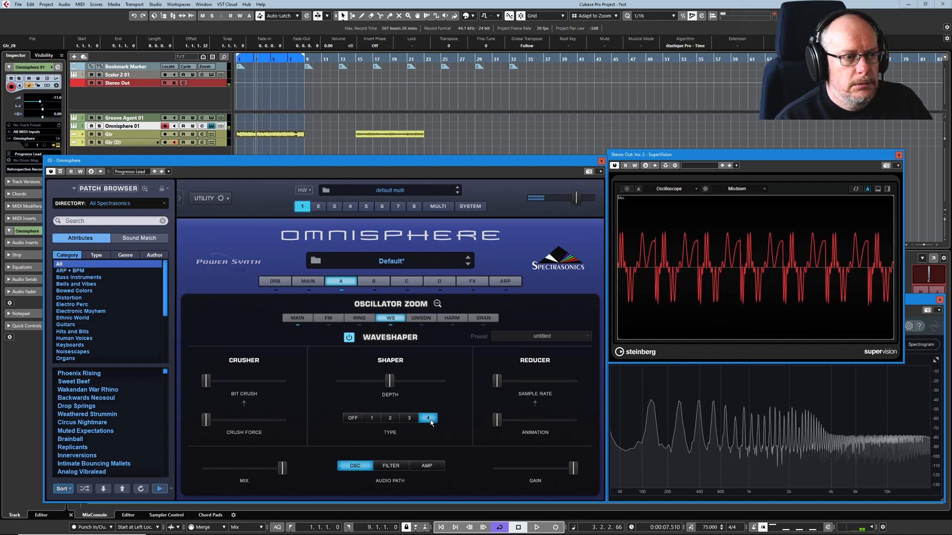
pyautogui.click(408, 419)
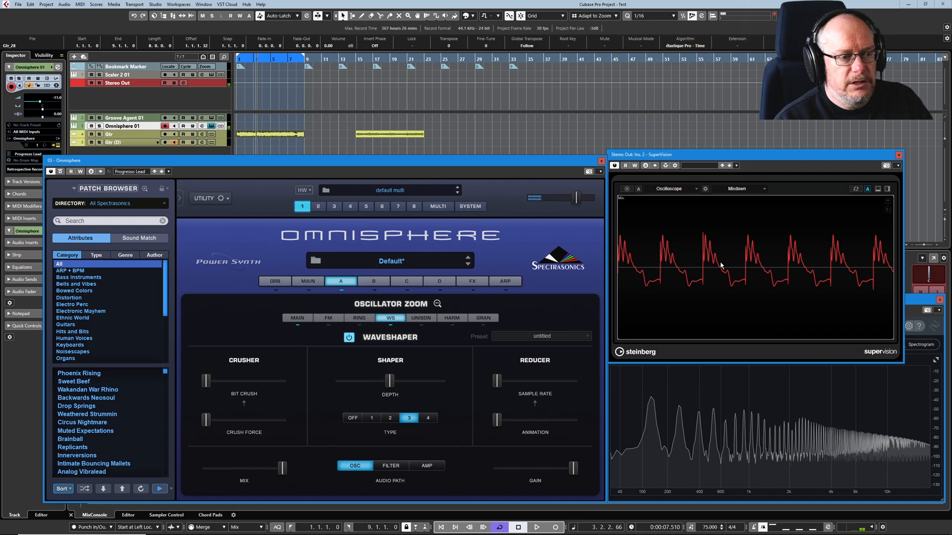
pyautogui.click(427, 417)
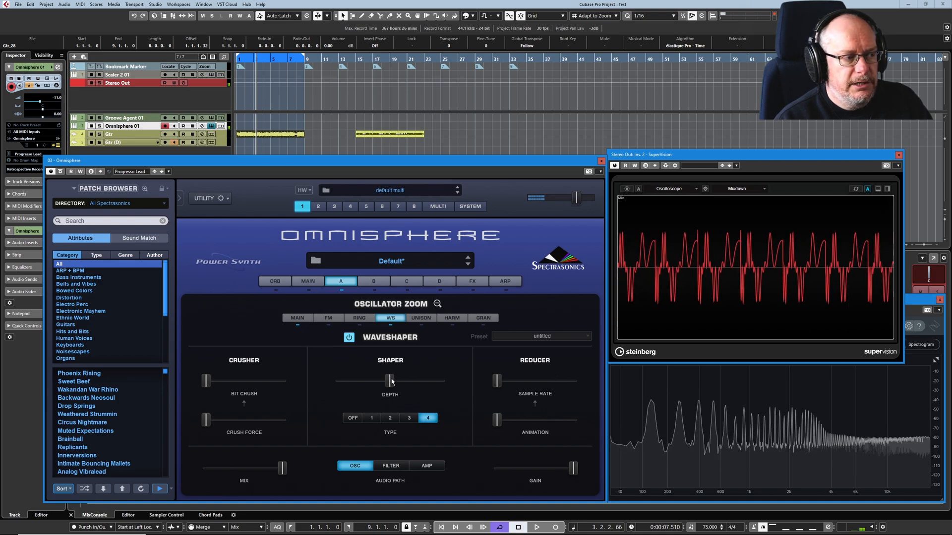
pyautogui.moveTo(389, 380); pyautogui.dragTo(401, 380)
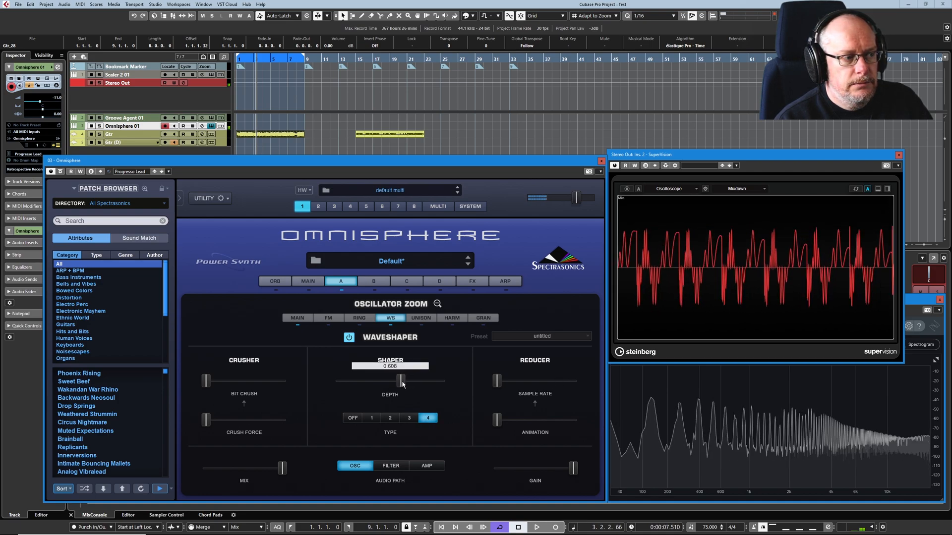
pyautogui.moveTo(401, 381); pyautogui.dragTo(386, 381)
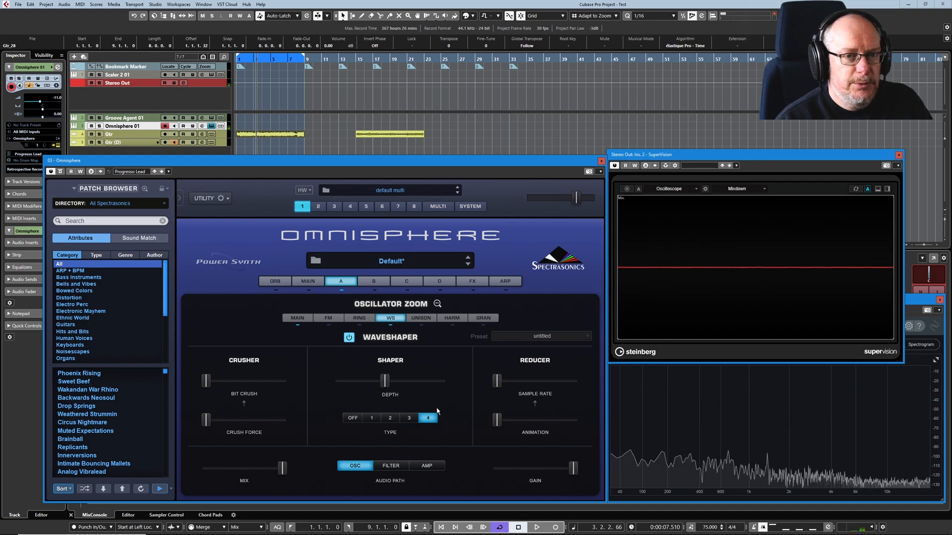
pyautogui.click(352, 418)
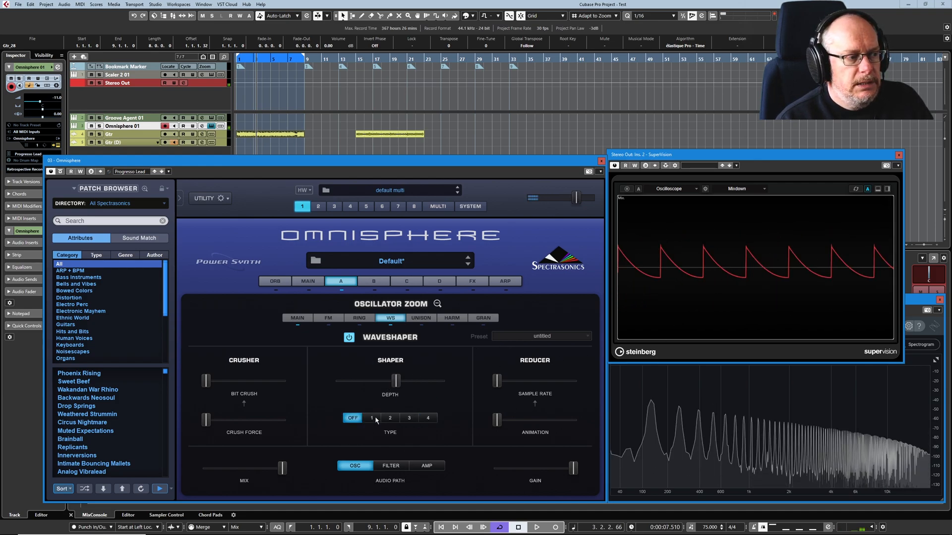
pyautogui.click(371, 417)
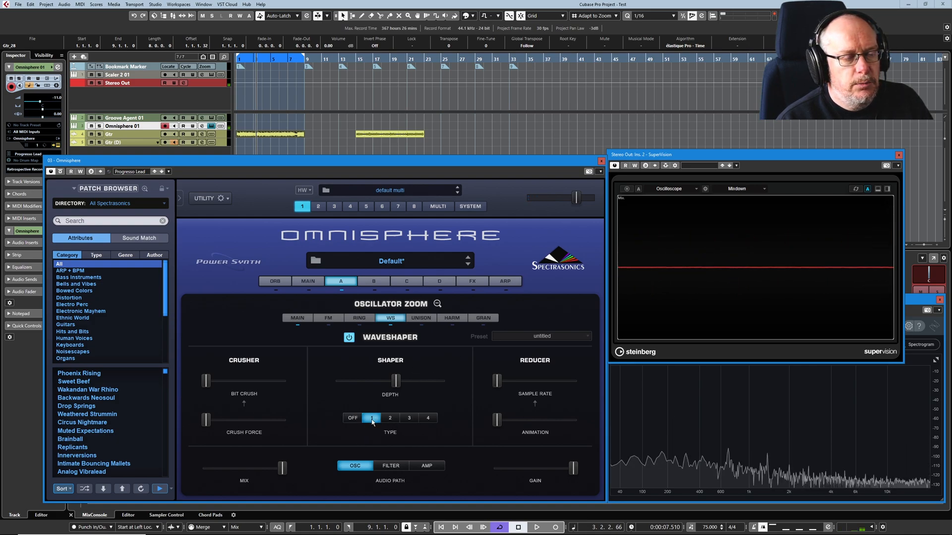
pyautogui.click(371, 418)
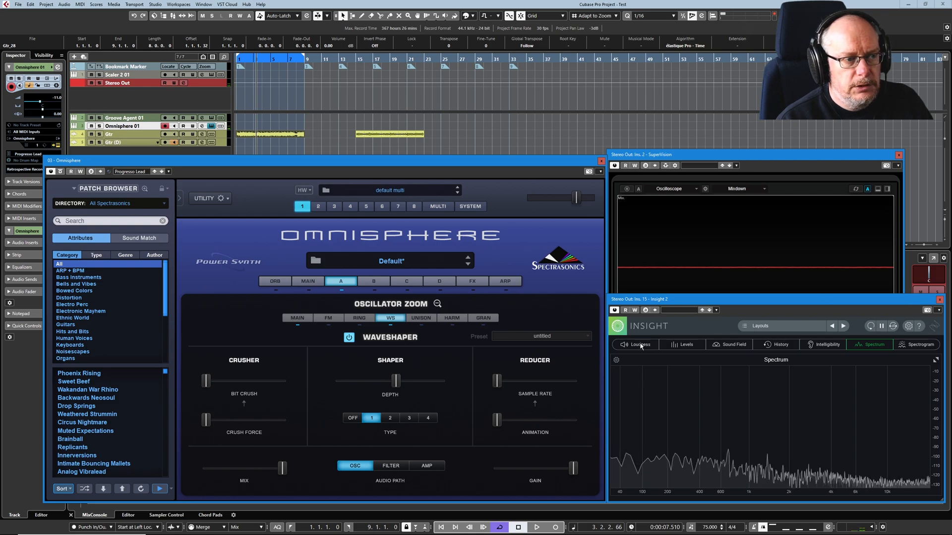
# Add Insight 2's Loudness meters and toggle the Waveshaper while reading about -35 LUFS
pyautogui.click(636, 344)
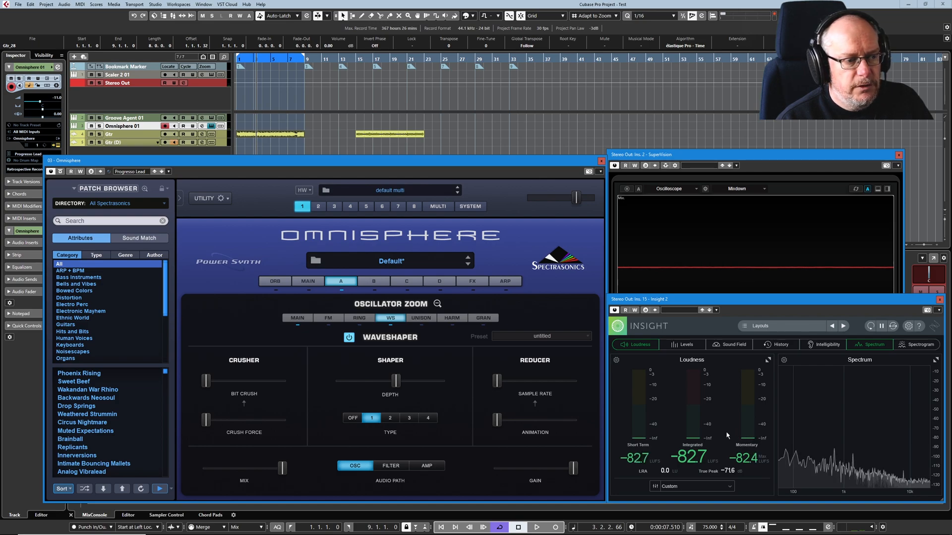
pyautogui.moveTo(620, 437)
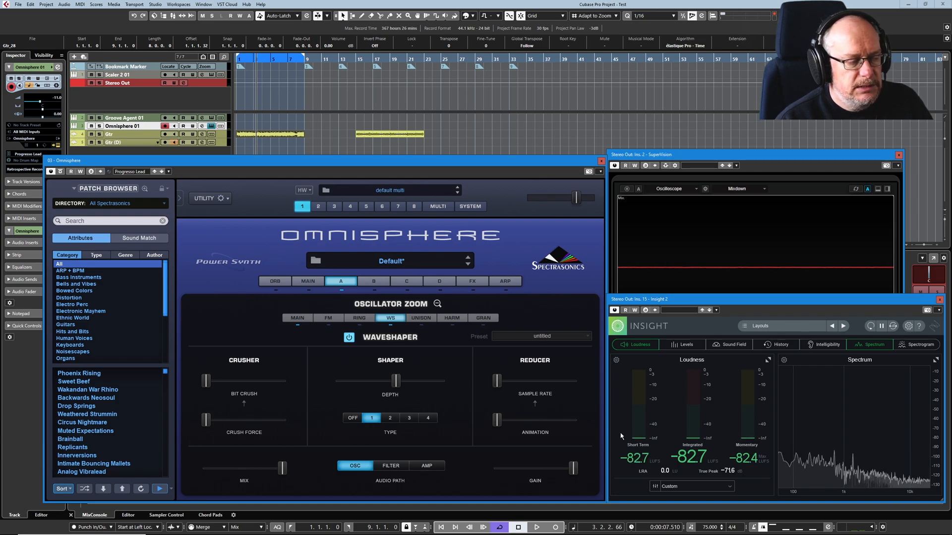
pyautogui.click(349, 337)
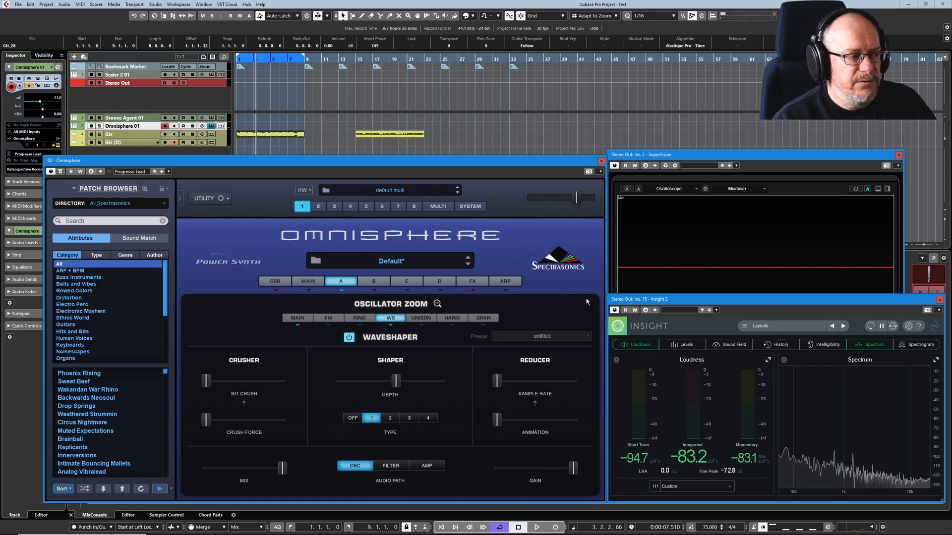
pyautogui.click(348, 337)
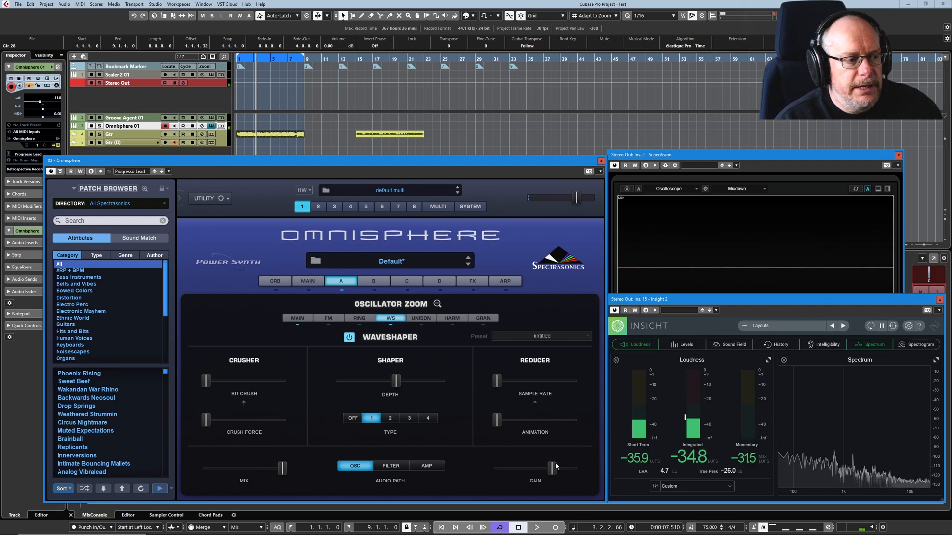
# Raise the Waveshaper gain back to maximum and switch the Shaper type off
pyautogui.moveTo(529, 468); pyautogui.dragTo(552, 467)
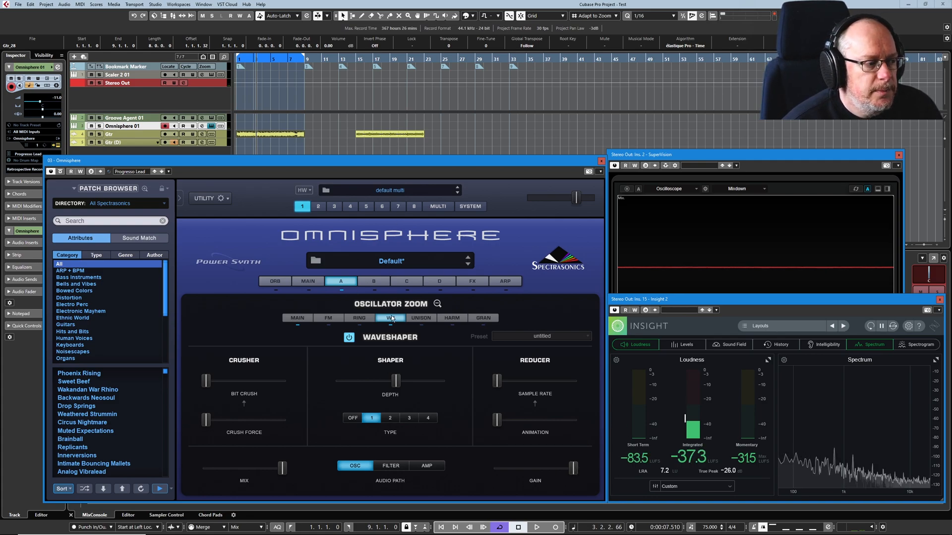
pyautogui.click(352, 418)
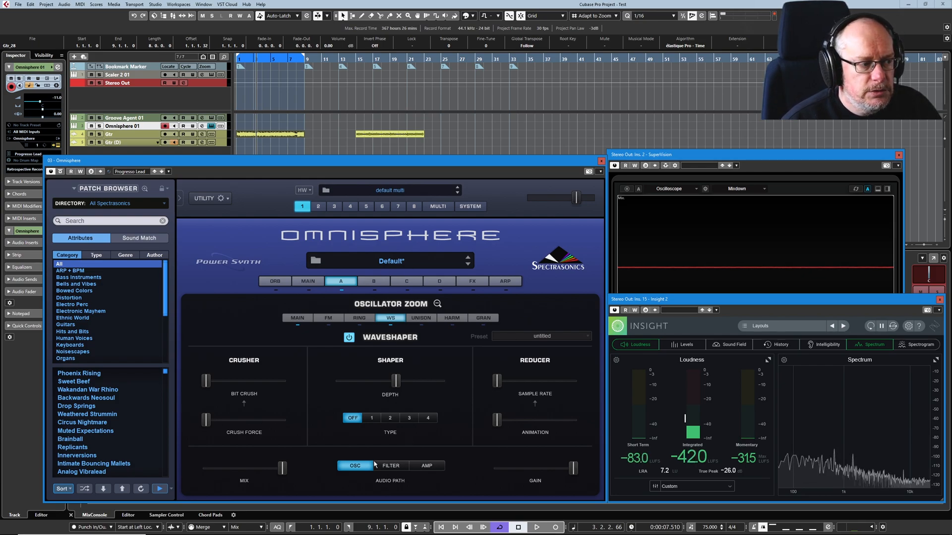
# Route the Waveshaper after the filter, then back onto the oscillator audio path
pyautogui.click(391, 466)
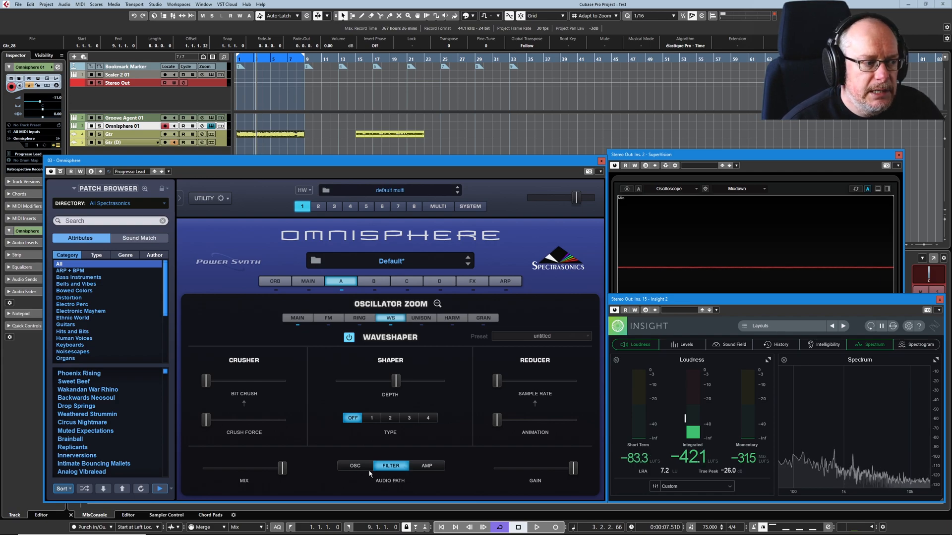
pyautogui.click(355, 466)
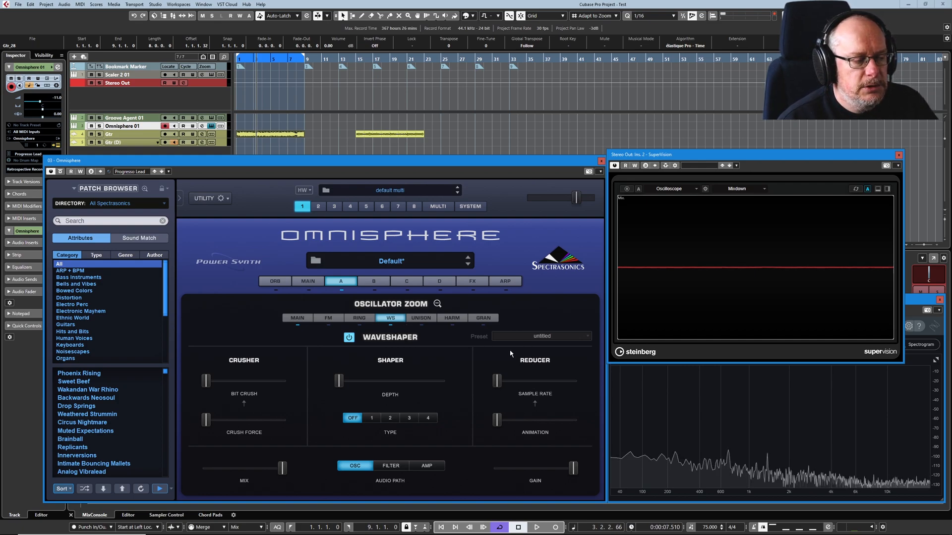
# Set the Reducer sample rate to about 0.64 for a stepped waveform, leaving bit crush at zero
pyautogui.moveTo(495, 381); pyautogui.dragTo(523, 381)
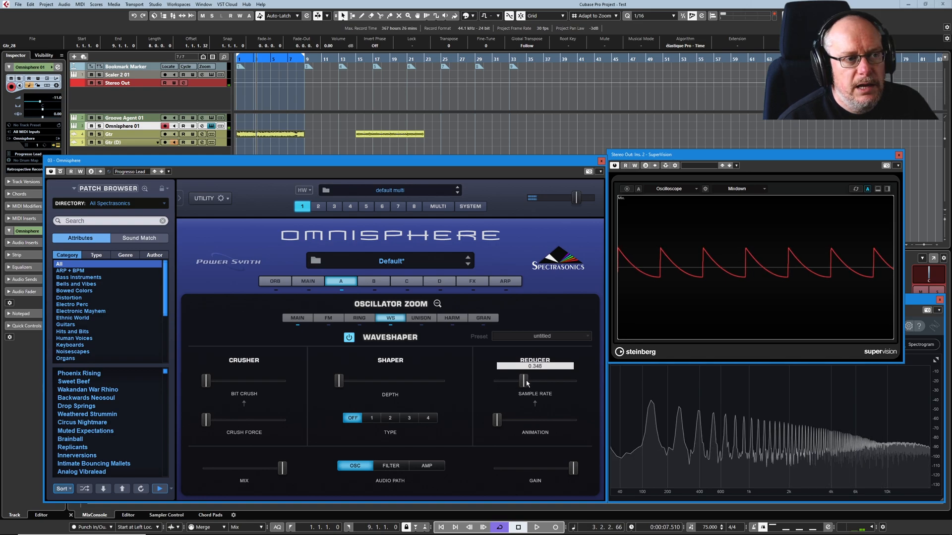
pyautogui.moveTo(525, 381); pyautogui.dragTo(541, 381)
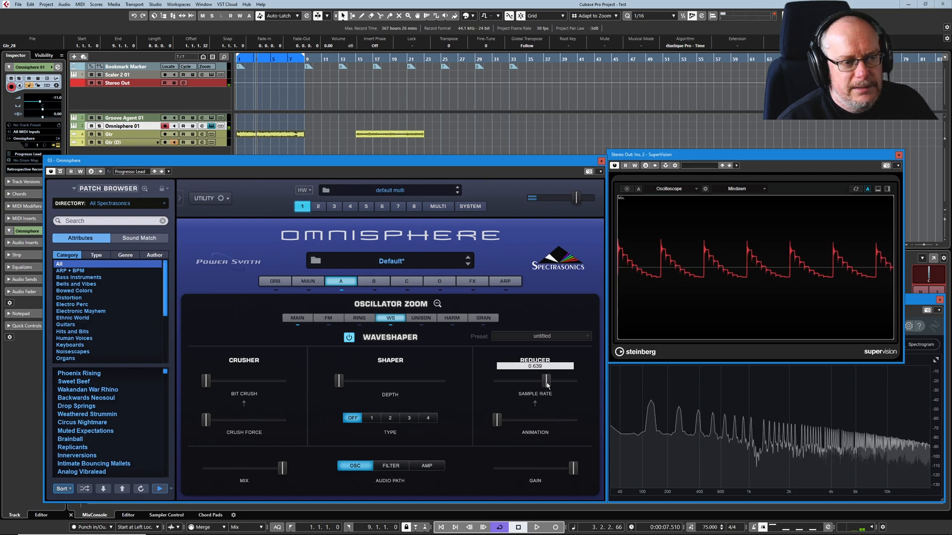
pyautogui.moveTo(546, 381); pyautogui.dragTo(553, 381)
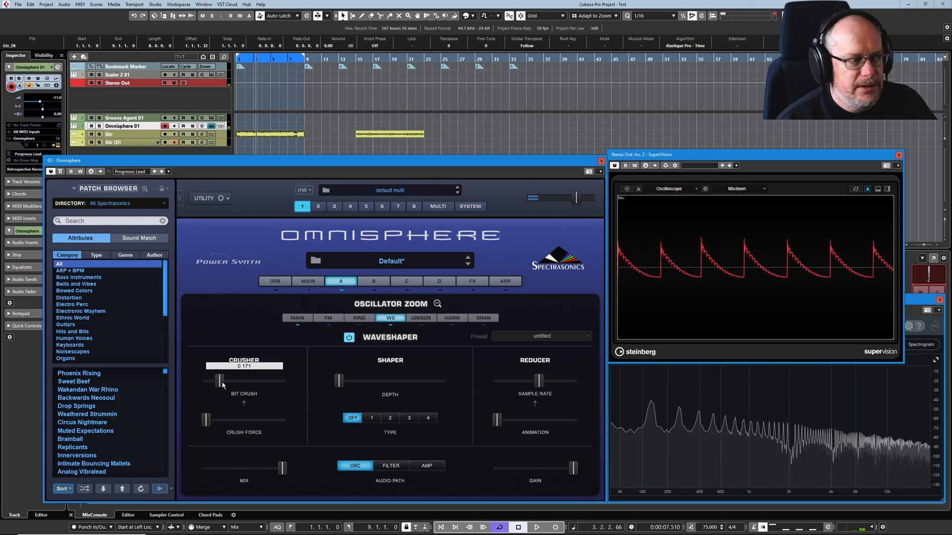
pyautogui.moveTo(220, 381); pyautogui.dragTo(239, 381)
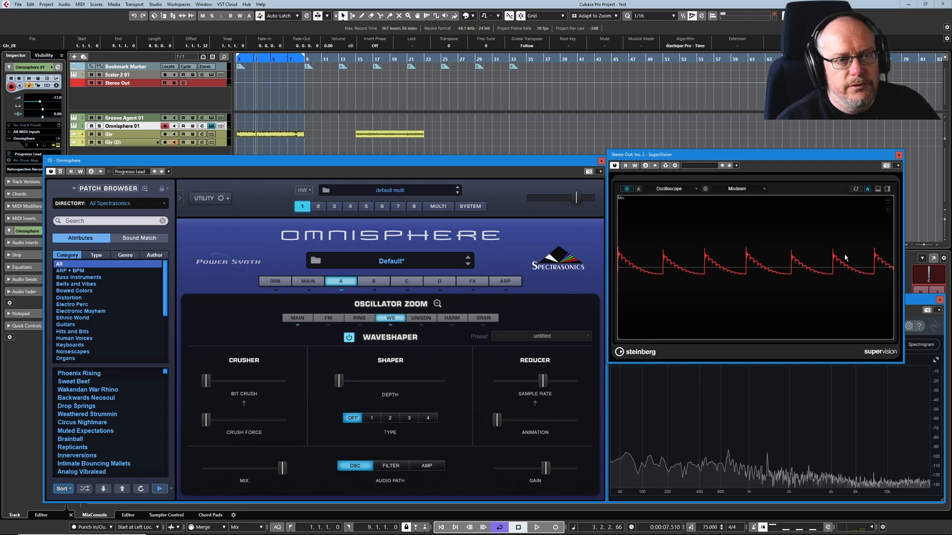
pyautogui.moveTo(627, 189)
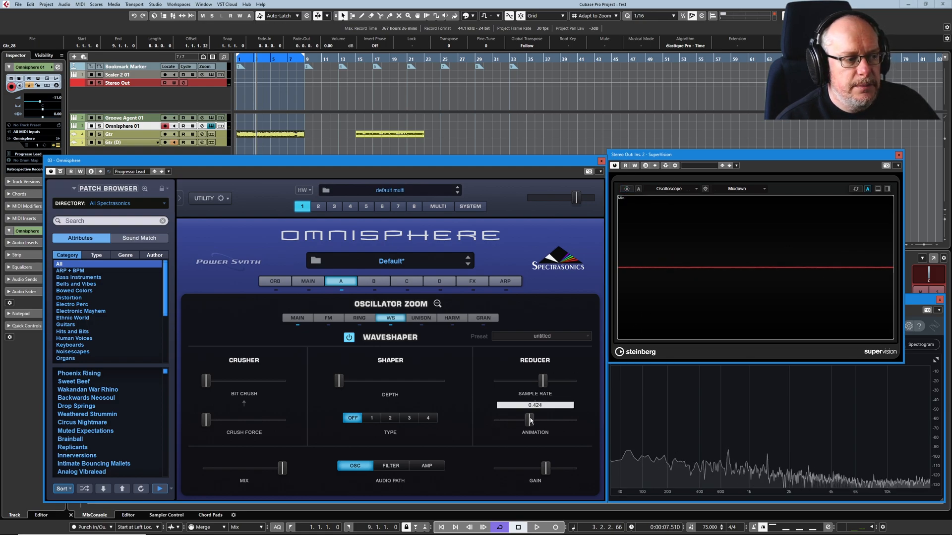
# Set the Reducer animation to about 0.42 and toggle the SuperVision scope
pyautogui.moveTo(528, 420); pyautogui.dragTo(535, 420)
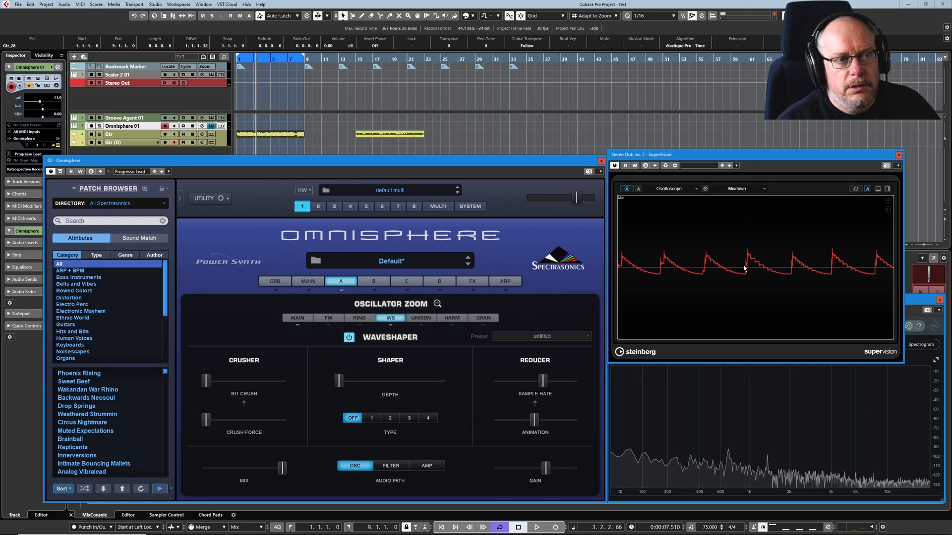
pyautogui.moveTo(735, 280)
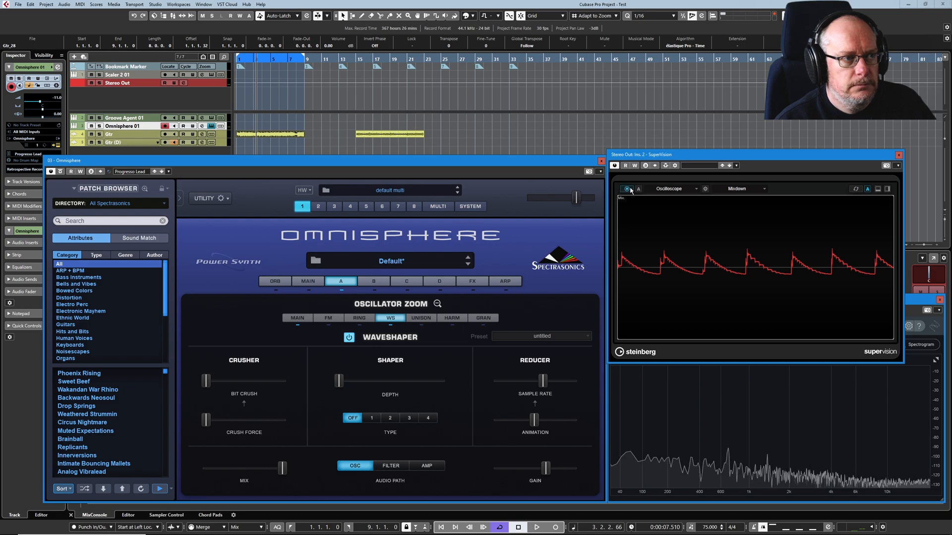
pyautogui.click(626, 188)
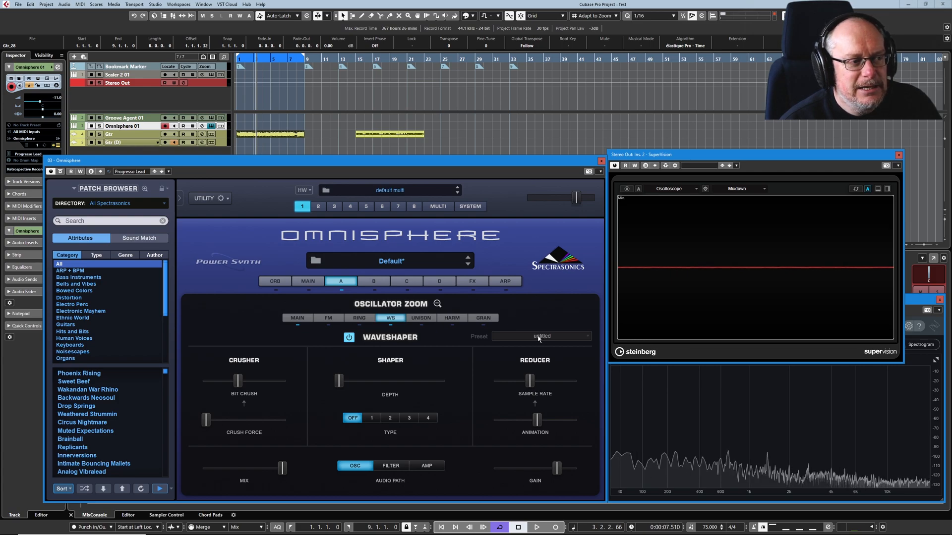
# Load the Reducer Whine preset from the Waveshaper preset list
pyautogui.click(540, 336)
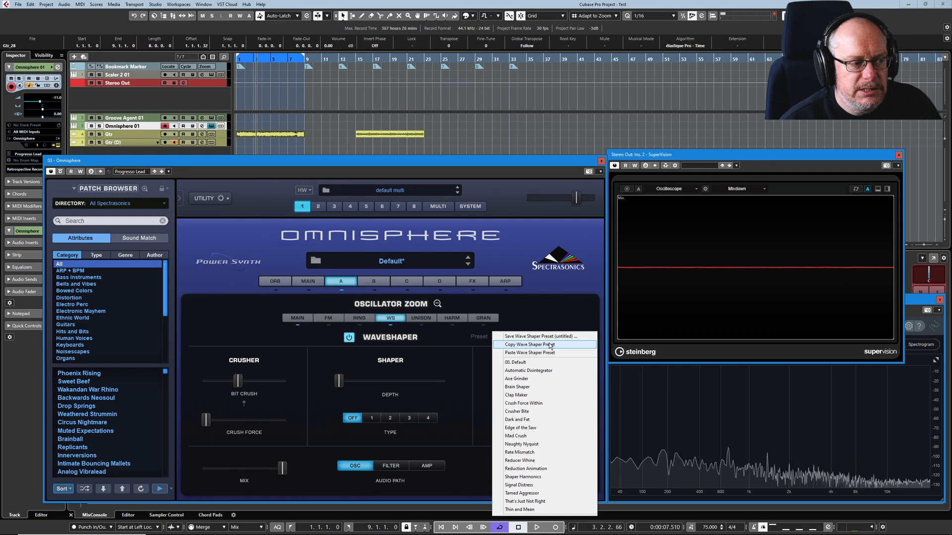
pyautogui.moveTo(530, 403)
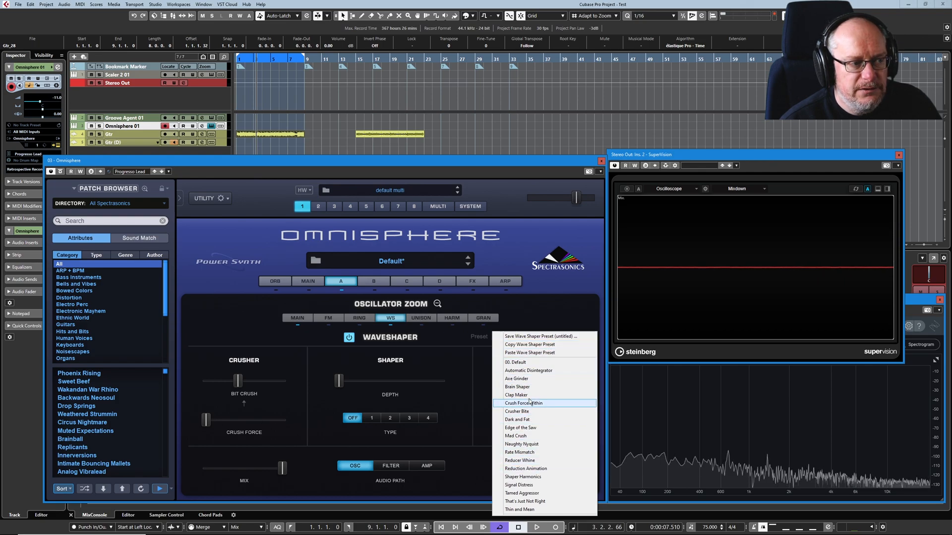
pyautogui.click(521, 419)
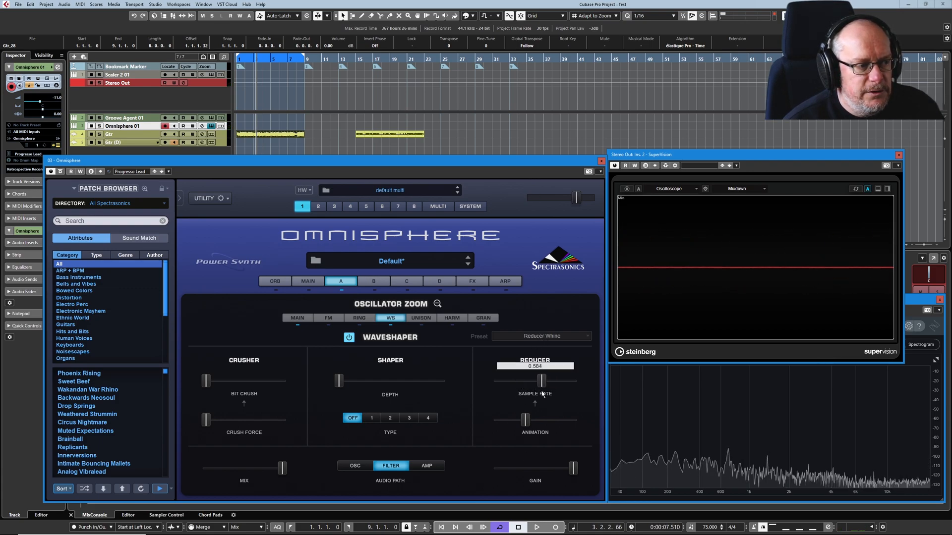
# Choose Save Wave Shaper Preset, pointing at the User Wave Shaper folder
pyautogui.click(427, 418)
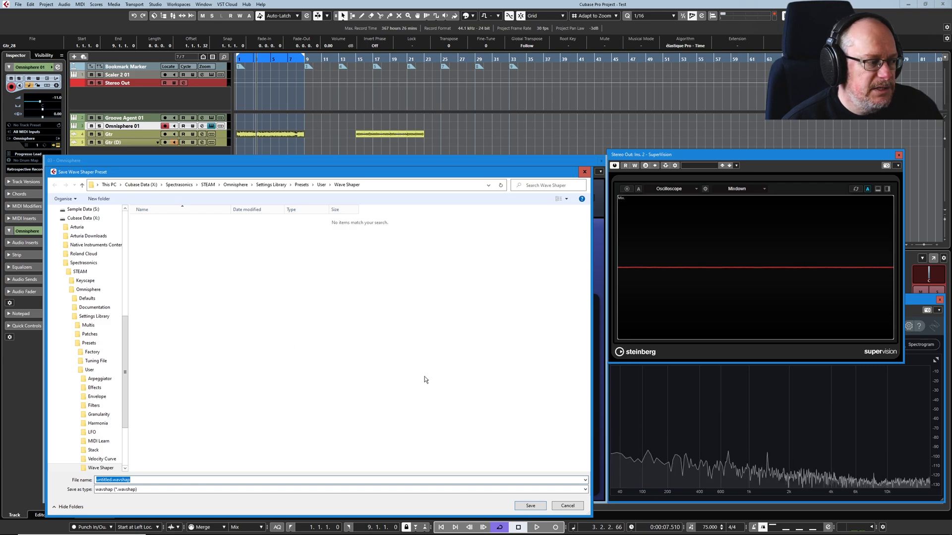
# Save the Waveshaper settings as user preset 'Demo' and load it back from the list
pyautogui.write('Demo')
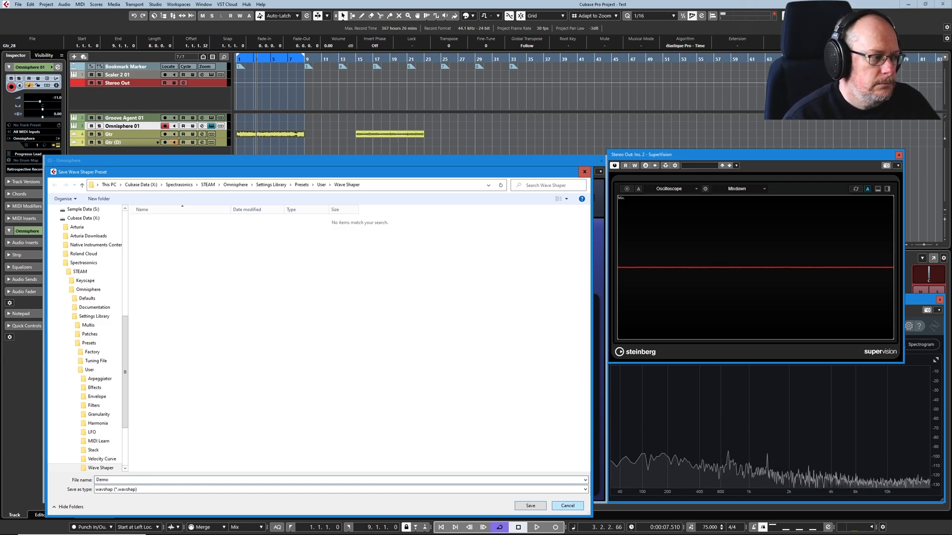
pyautogui.click(566, 506)
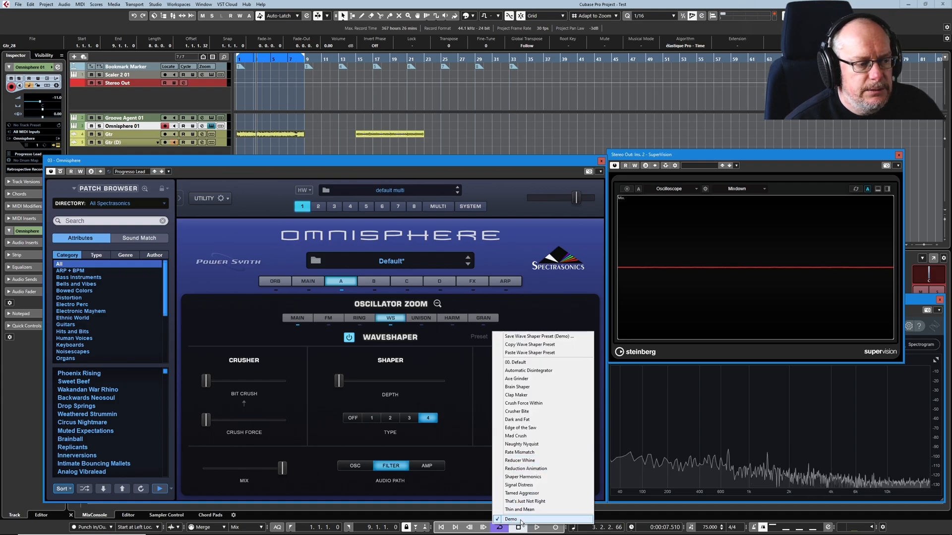
pyautogui.click(512, 518)
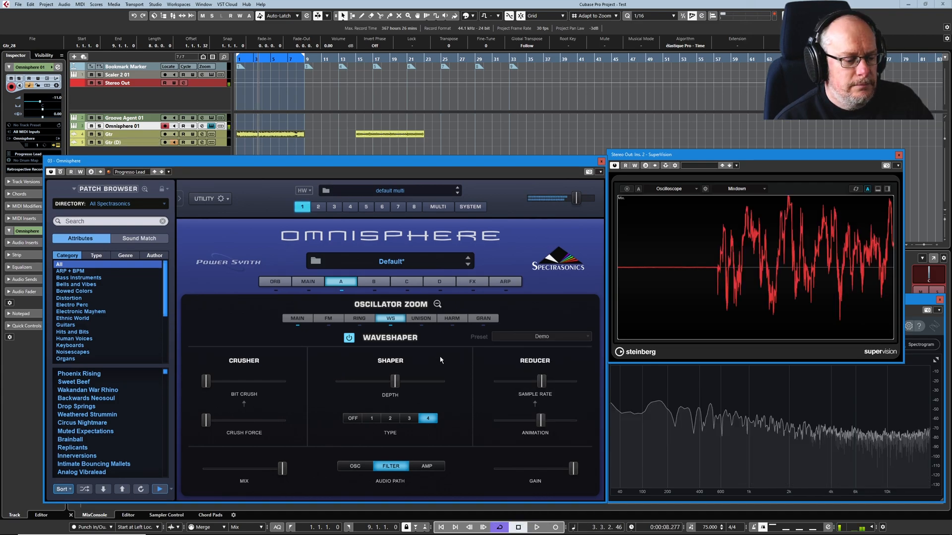